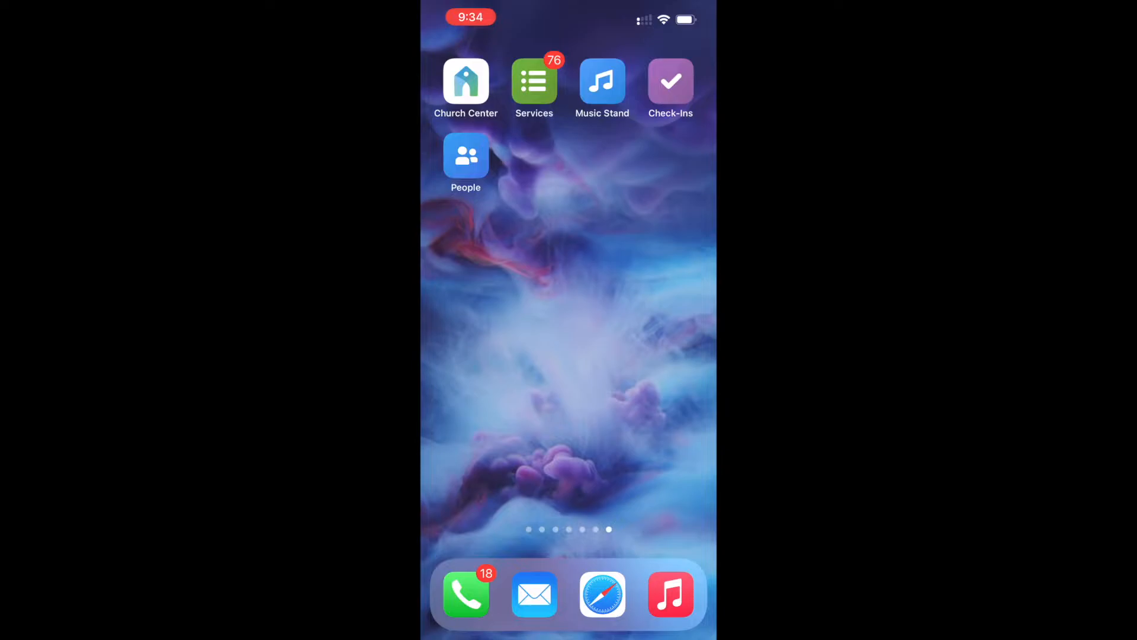
Log in to NorthWoods Church with the six-digit code and the first matching profile.
{"action": "left_click", "coordinate": [466, 82]}
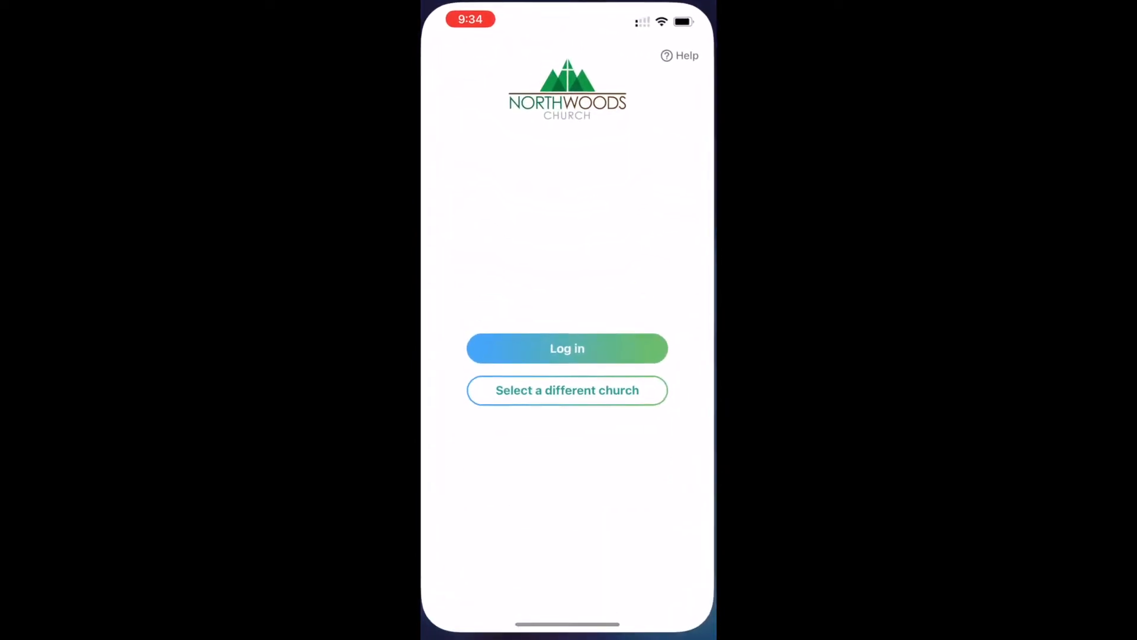
{"action": "left_click", "coordinate": [567, 349]}
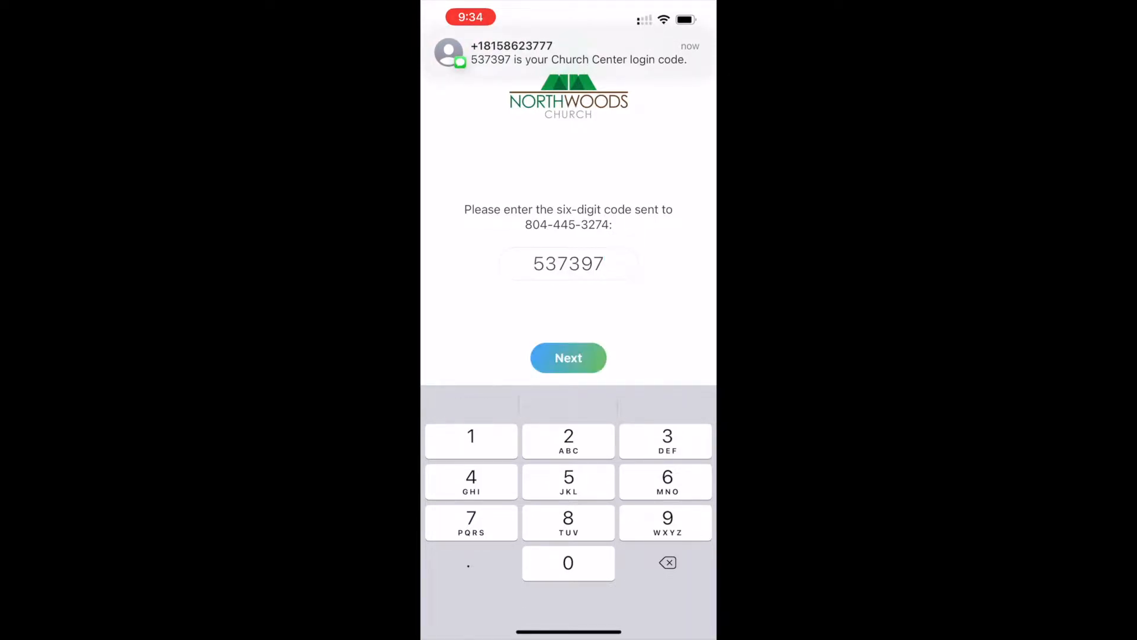
{"action": "left_click", "coordinate": [568, 358]}
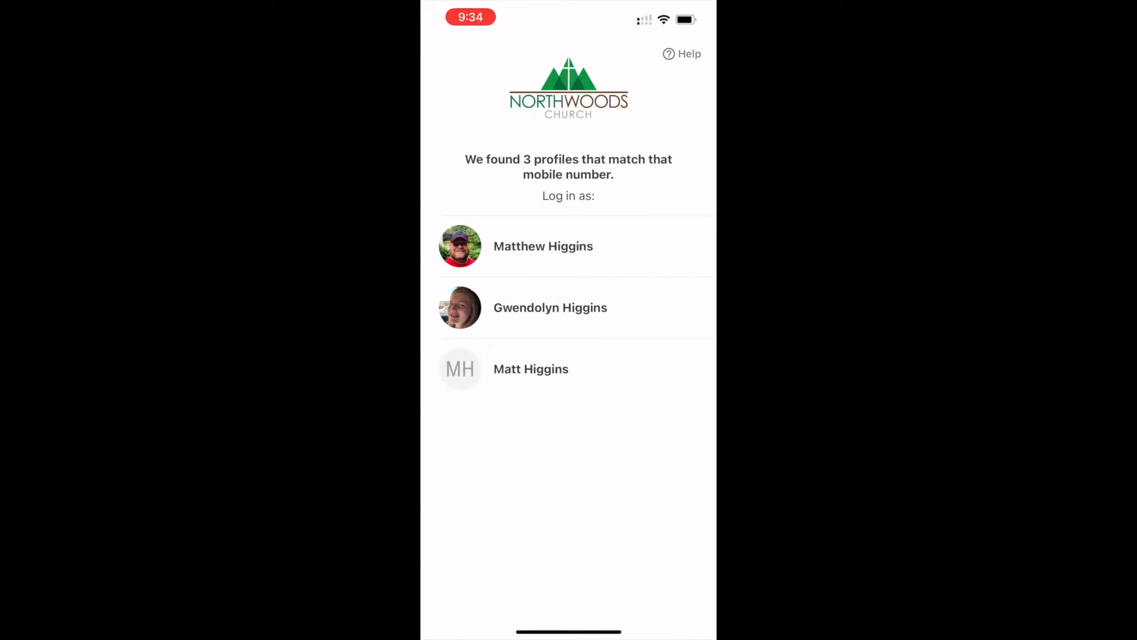
{"action": "left_click", "coordinate": [569, 246]}
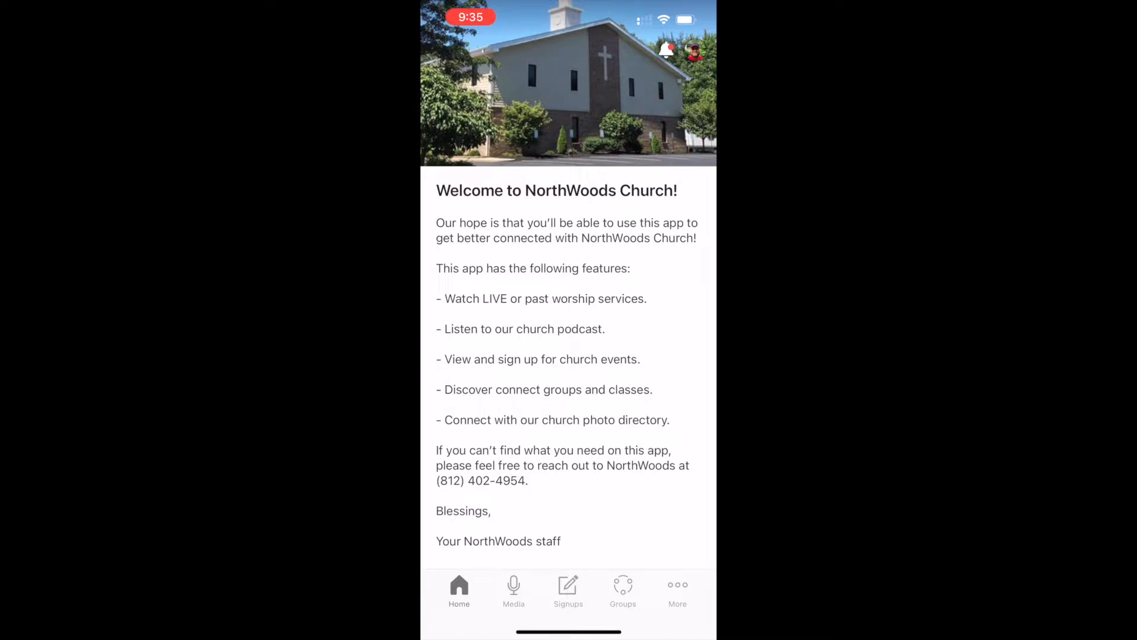
Open Test Small Group from My Groups to see its messages.
{"action": "left_click", "coordinate": [622, 589]}
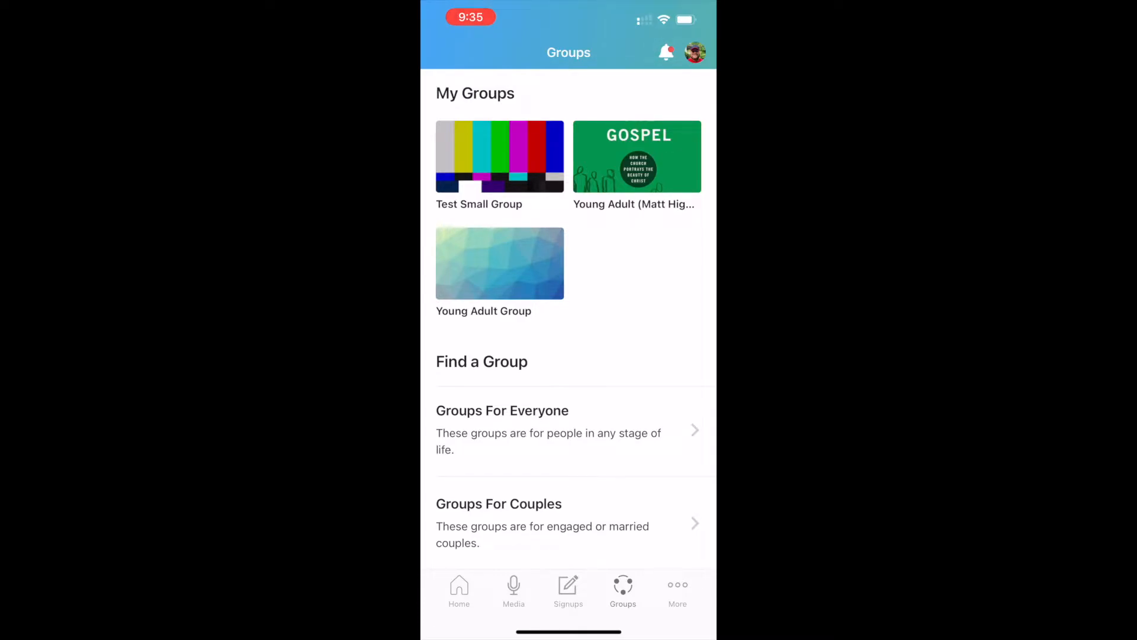
{"action": "left_click", "coordinate": [499, 156]}
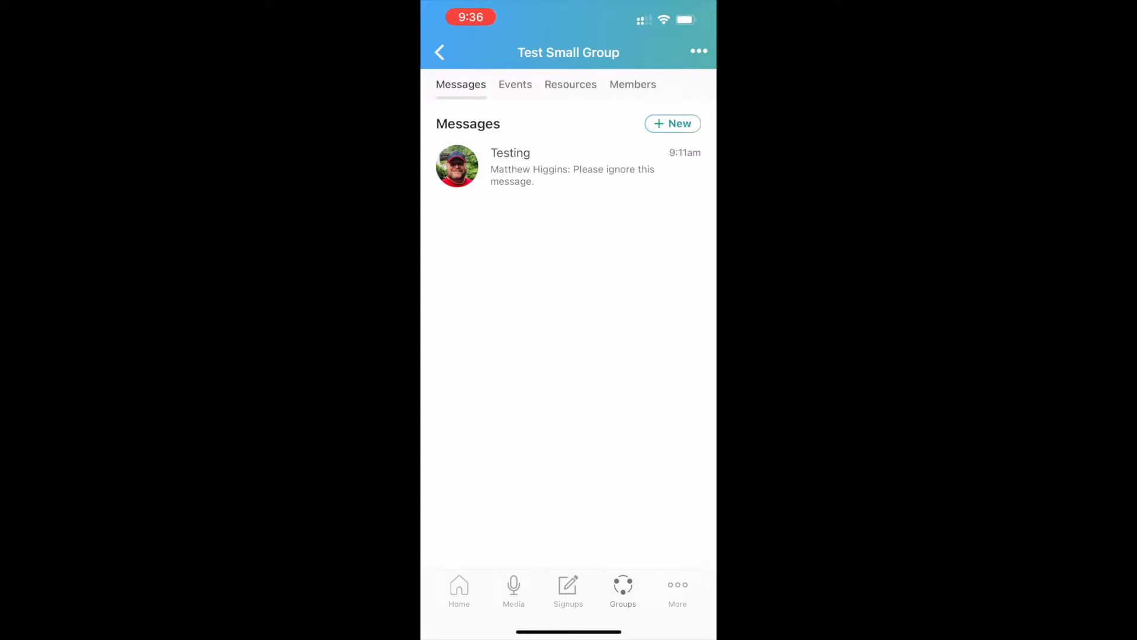
Send a new message titled 'Test 2' reading 'I hope you have an awesome day!'.
{"action": "left_click", "coordinate": [671, 123]}
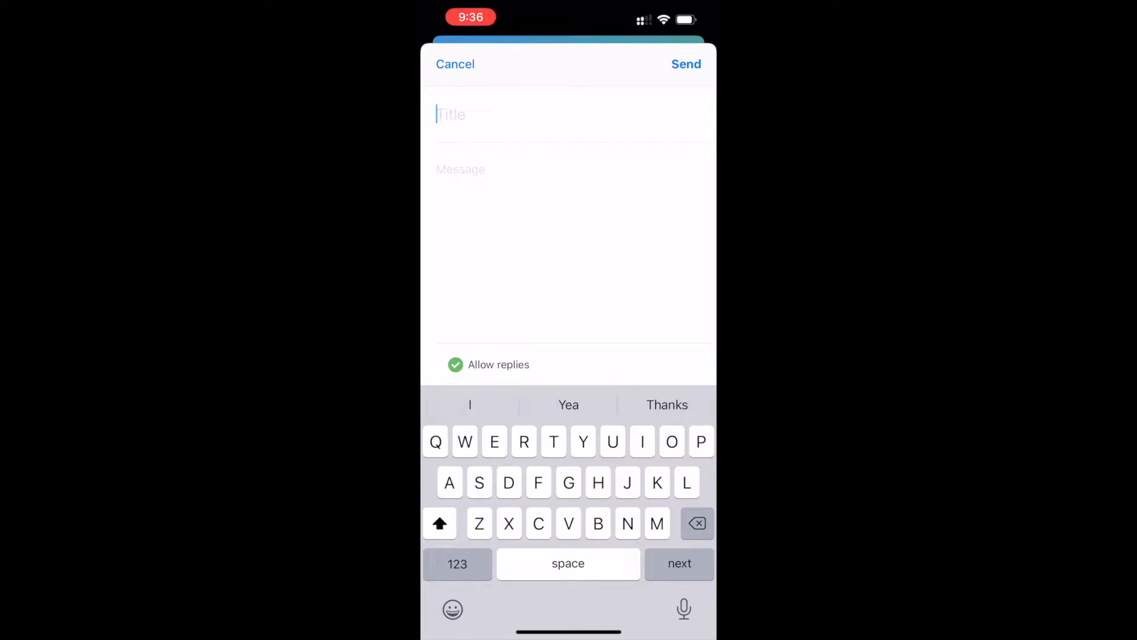
{"action": "type", "text": "Test"}
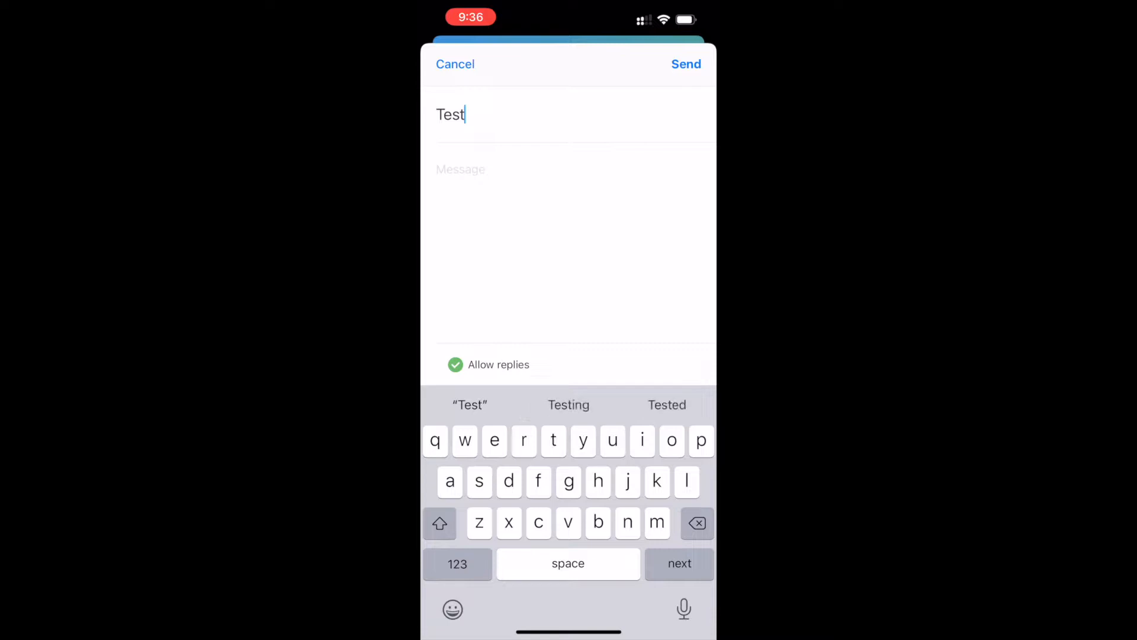
{"action": "type", "text": "2"}
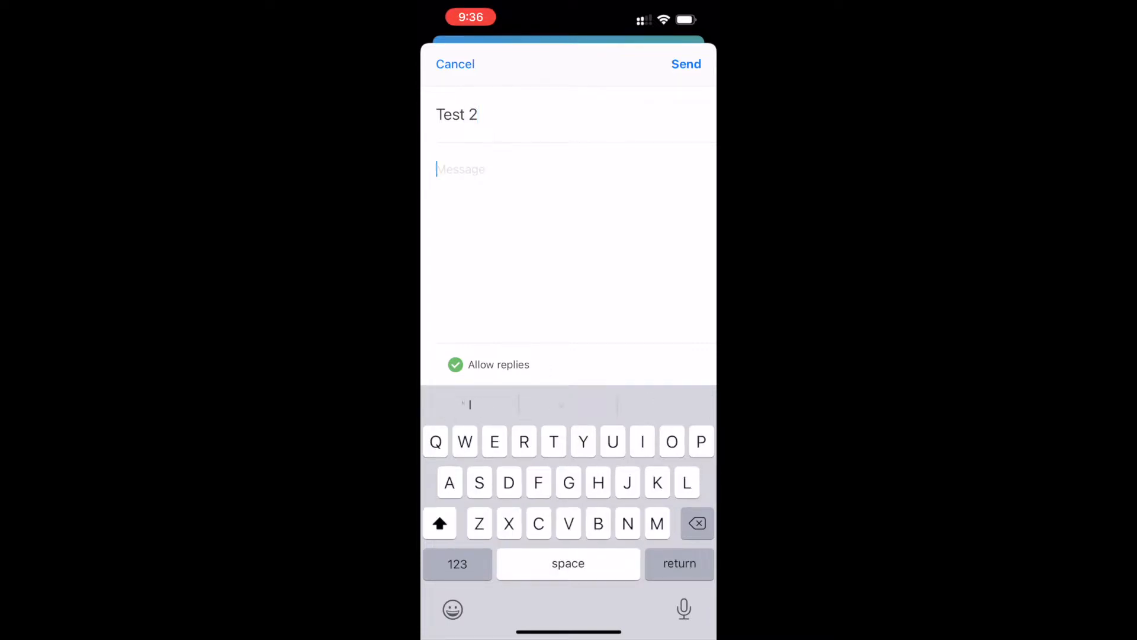
{"action": "type", "text": "I hope you have an awesome day"}
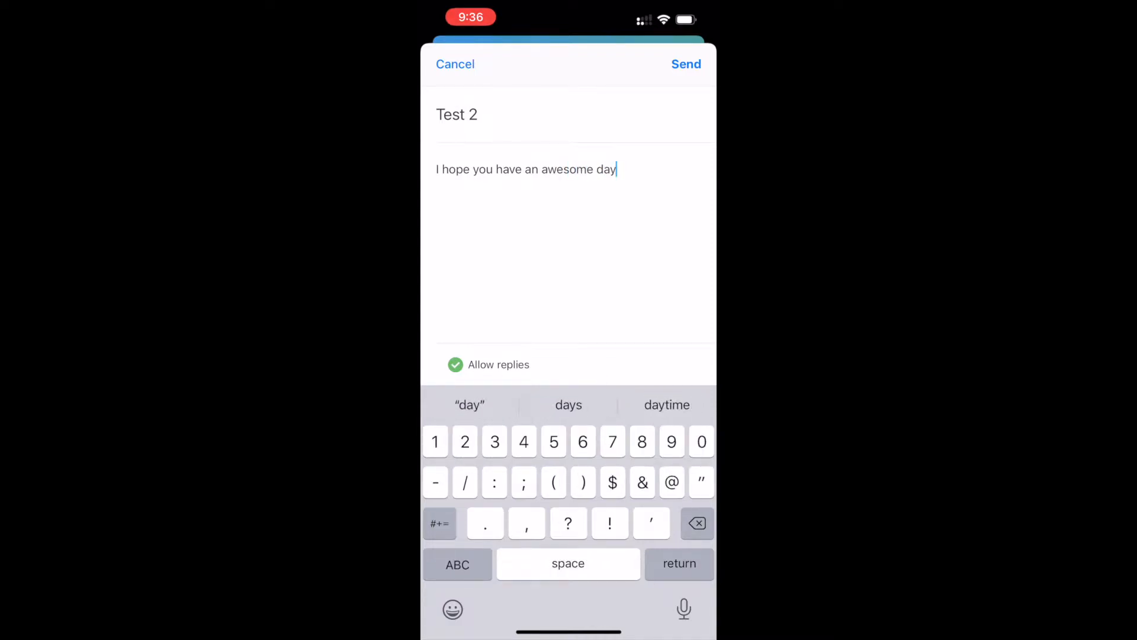
{"action": "type", "text": "!"}
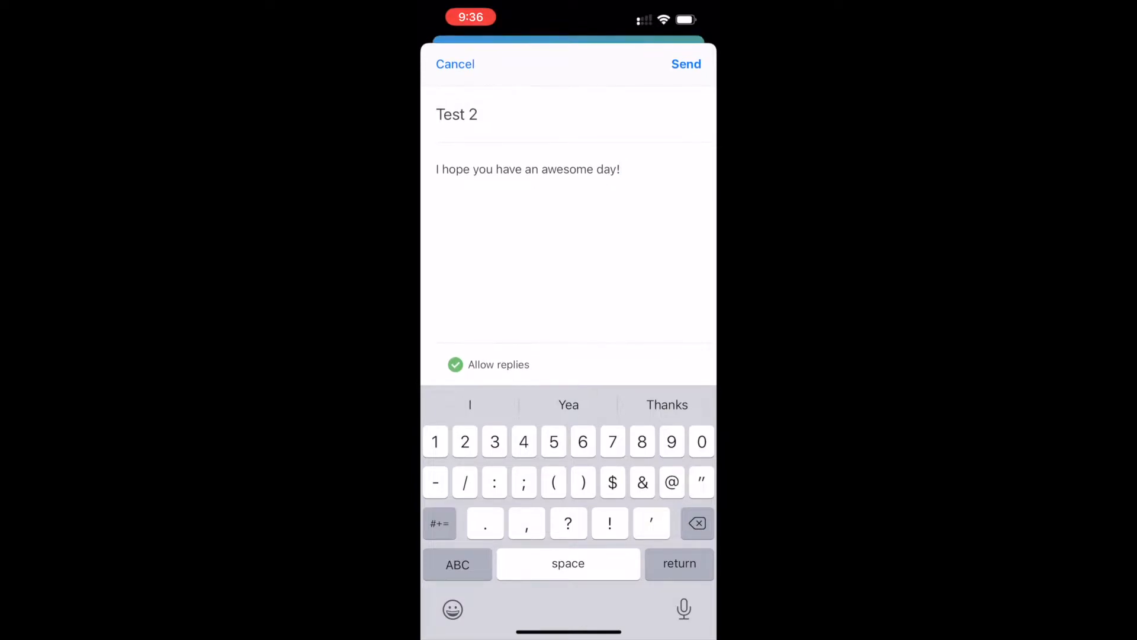
{"action": "left_click", "coordinate": [686, 64]}
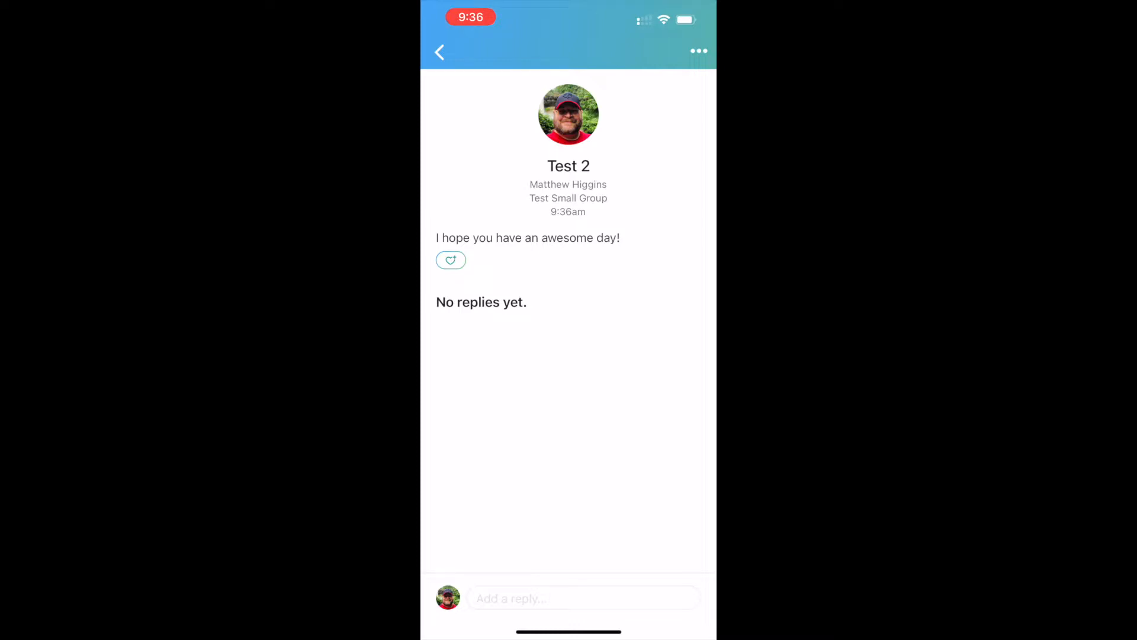
Go back to Test Small Group and show its upcoming Events list.
{"action": "left_click", "coordinate": [438, 51]}
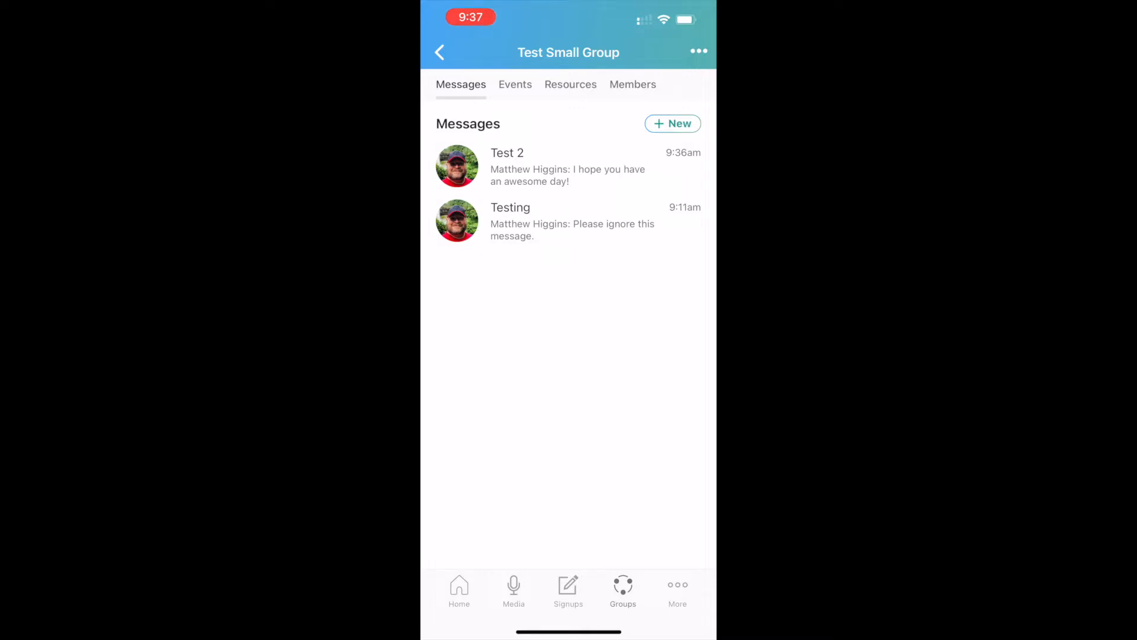
{"action": "left_click", "coordinate": [516, 84]}
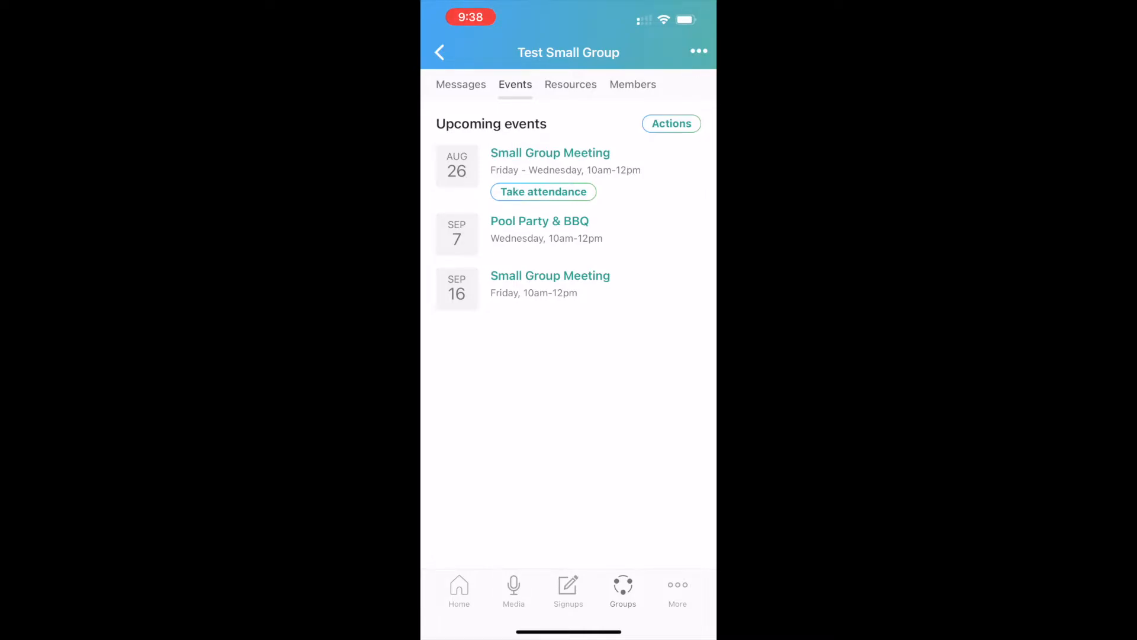
Mark three members present and one visitor for the Aug 26 Small Group Meeting.
{"action": "left_click", "coordinate": [543, 192]}
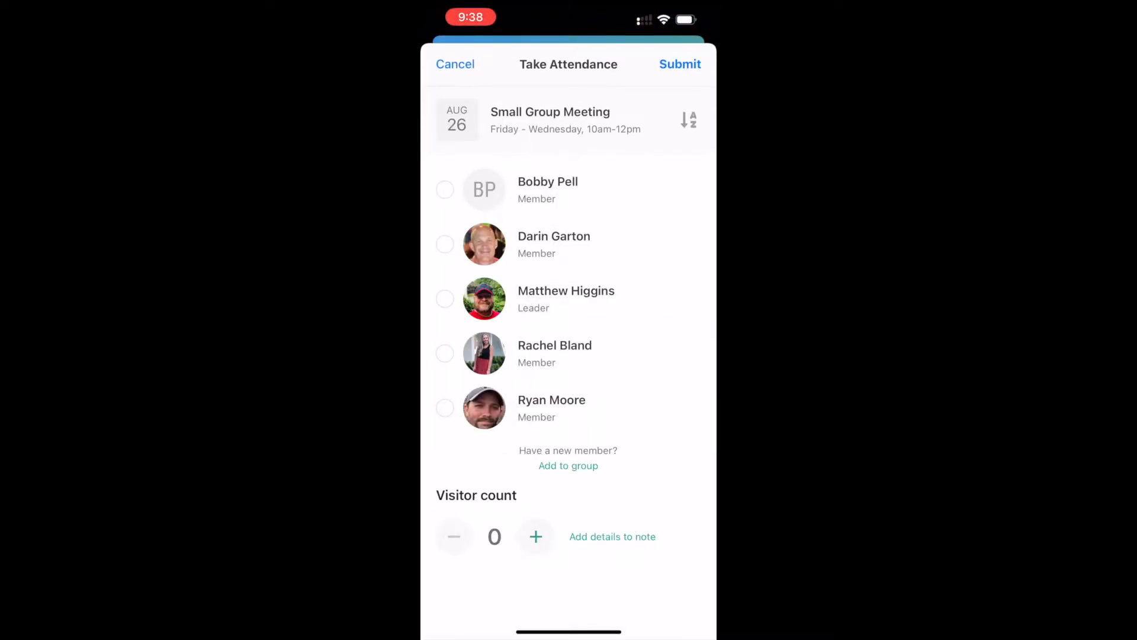
{"action": "left_click", "coordinate": [445, 190]}
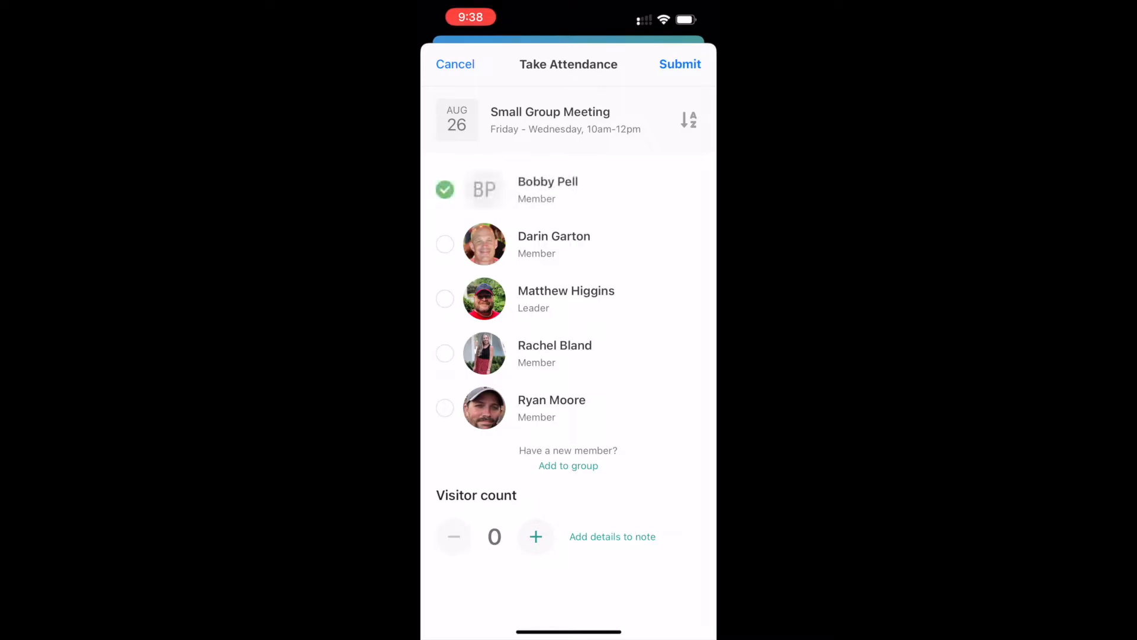
{"action": "left_click", "coordinate": [445, 244]}
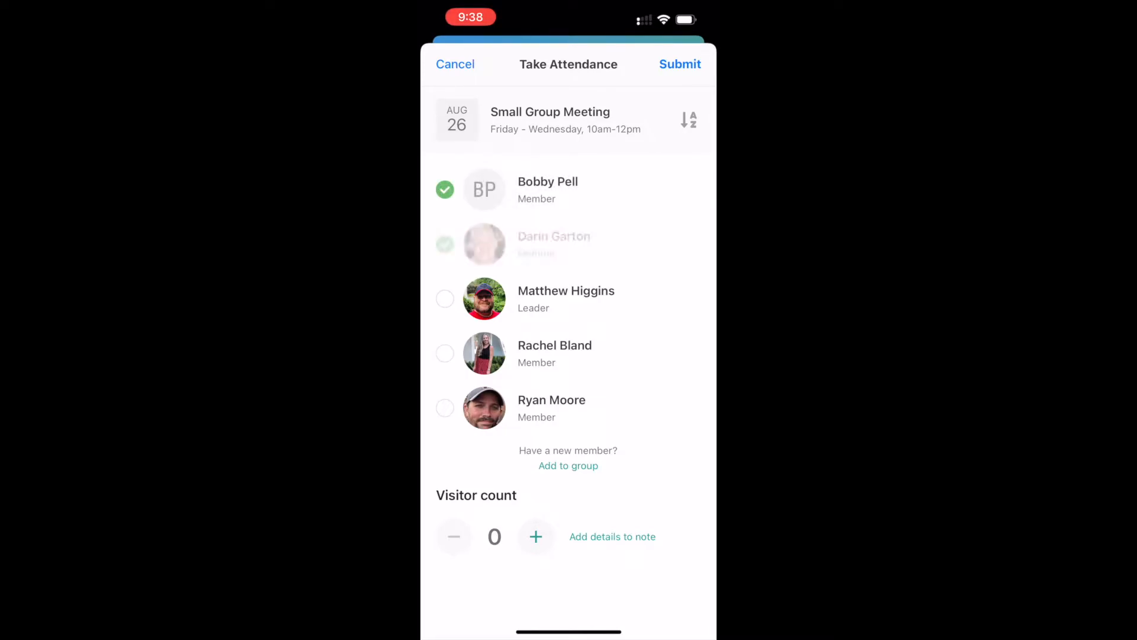
{"action": "left_click", "coordinate": [445, 244]}
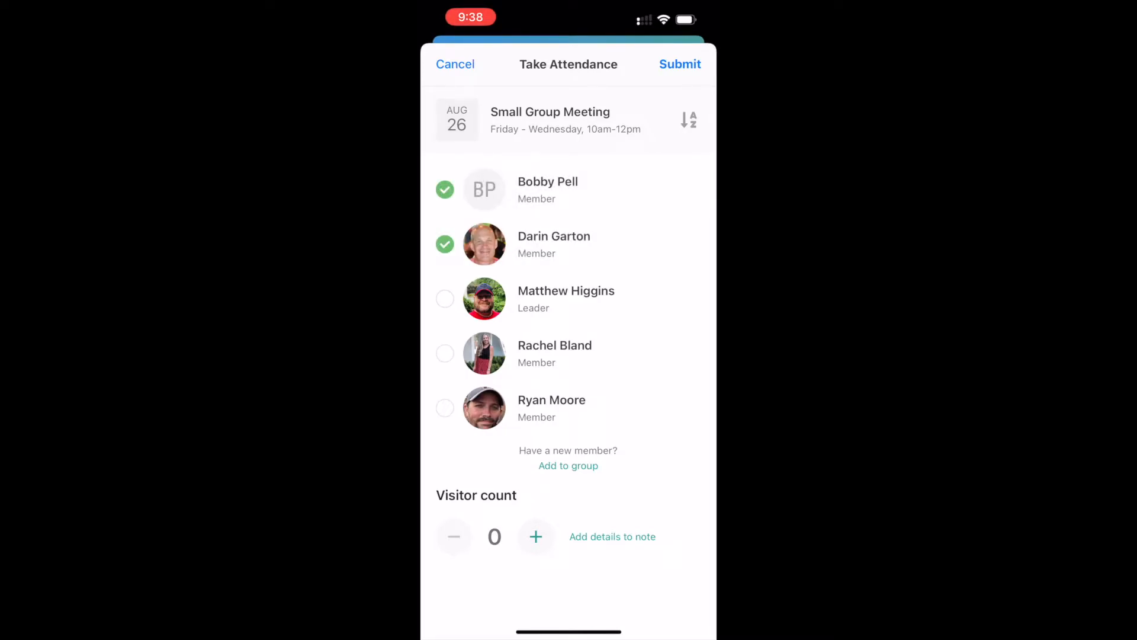
{"action": "left_click", "coordinate": [444, 353]}
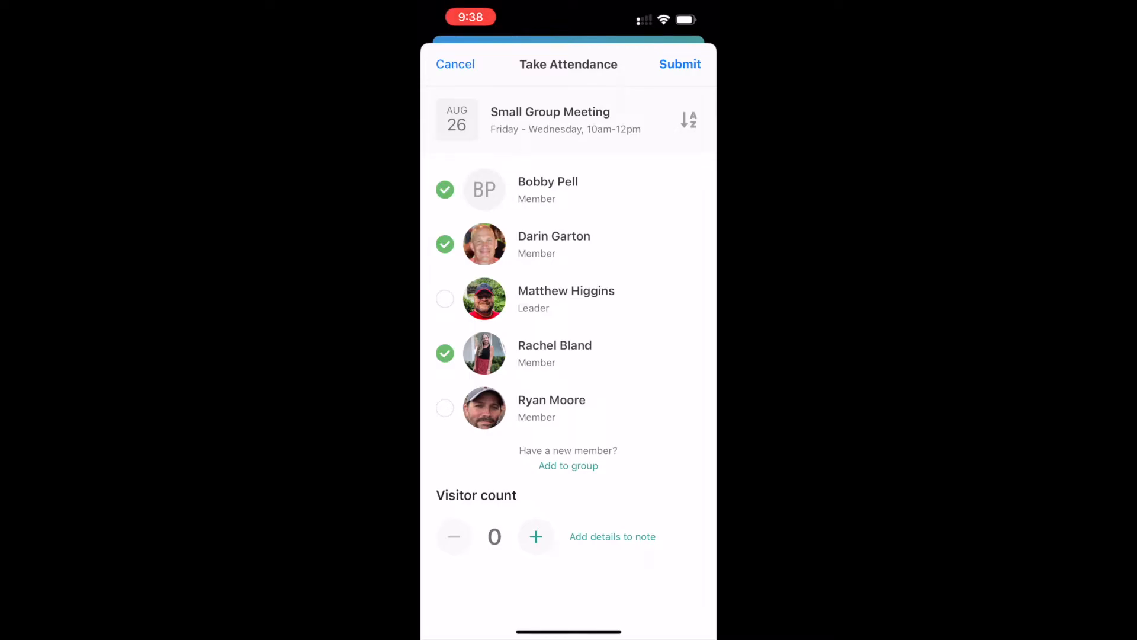
{"action": "left_click", "coordinate": [536, 536]}
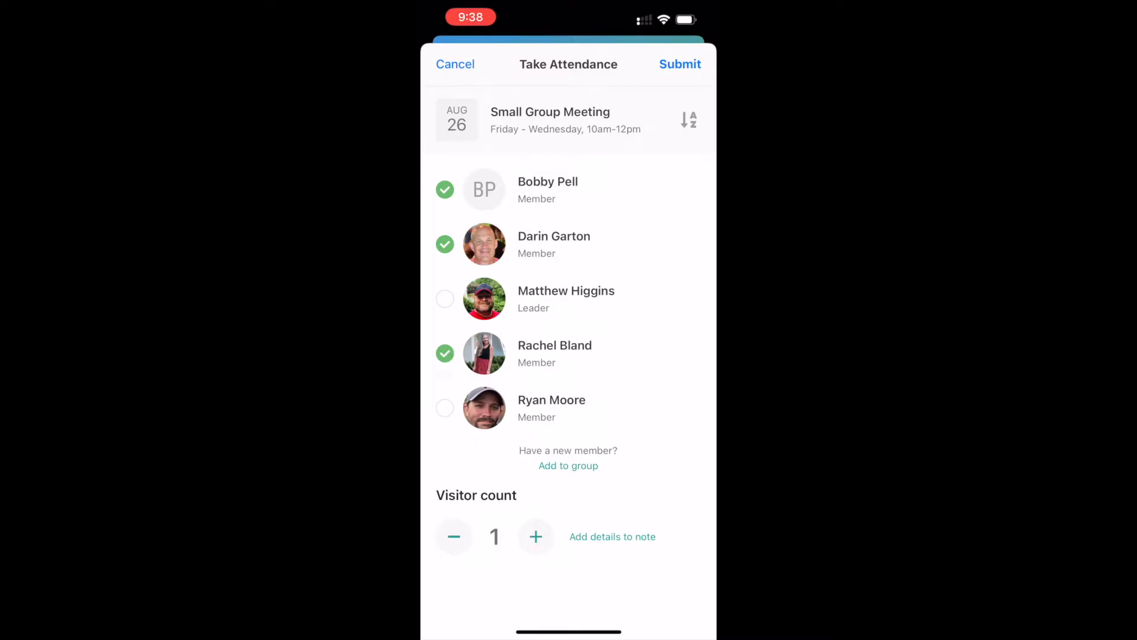
Add an attendance note, view the add-member QR code, and submit the attendance.
{"action": "left_click", "coordinate": [613, 536]}
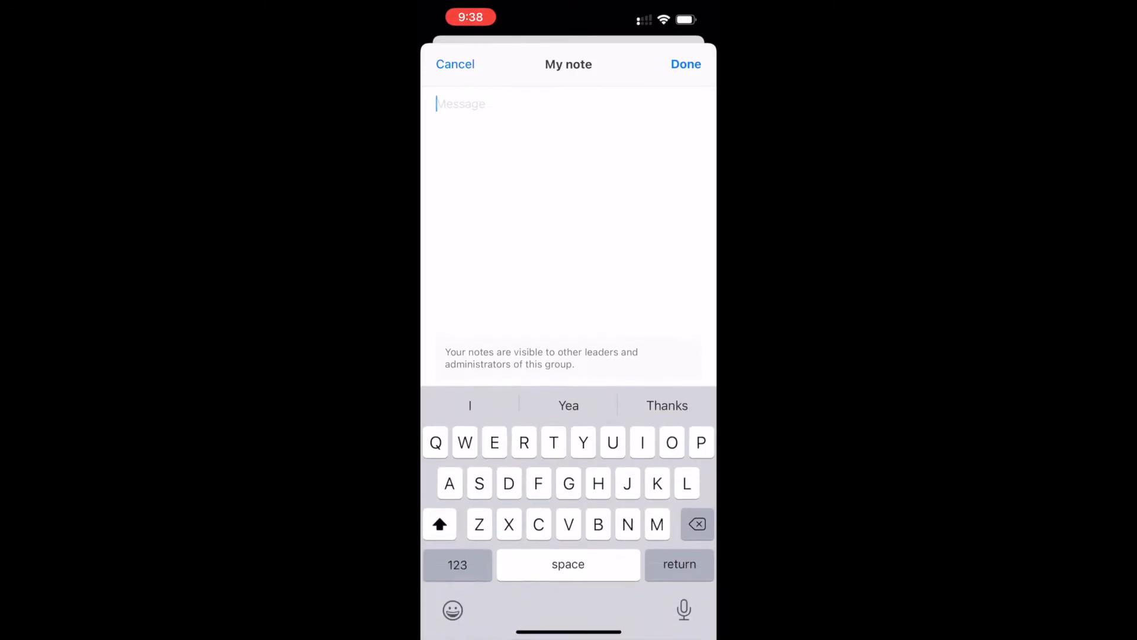
{"action": "type", "text": "Please turn d"}
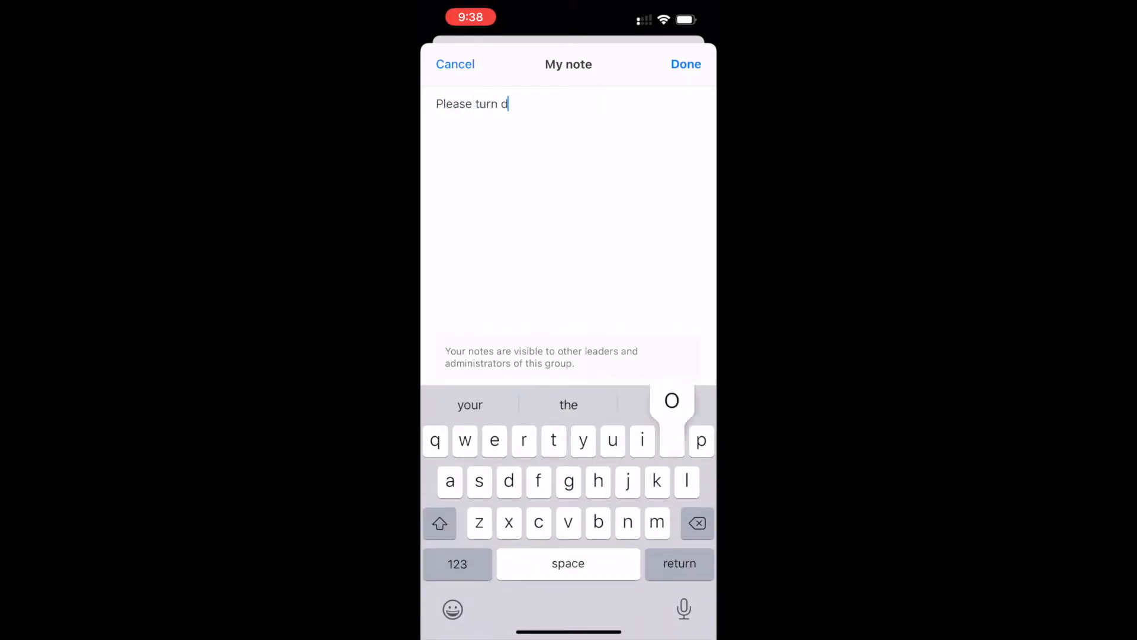
{"action": "type", "text": "own the A"}
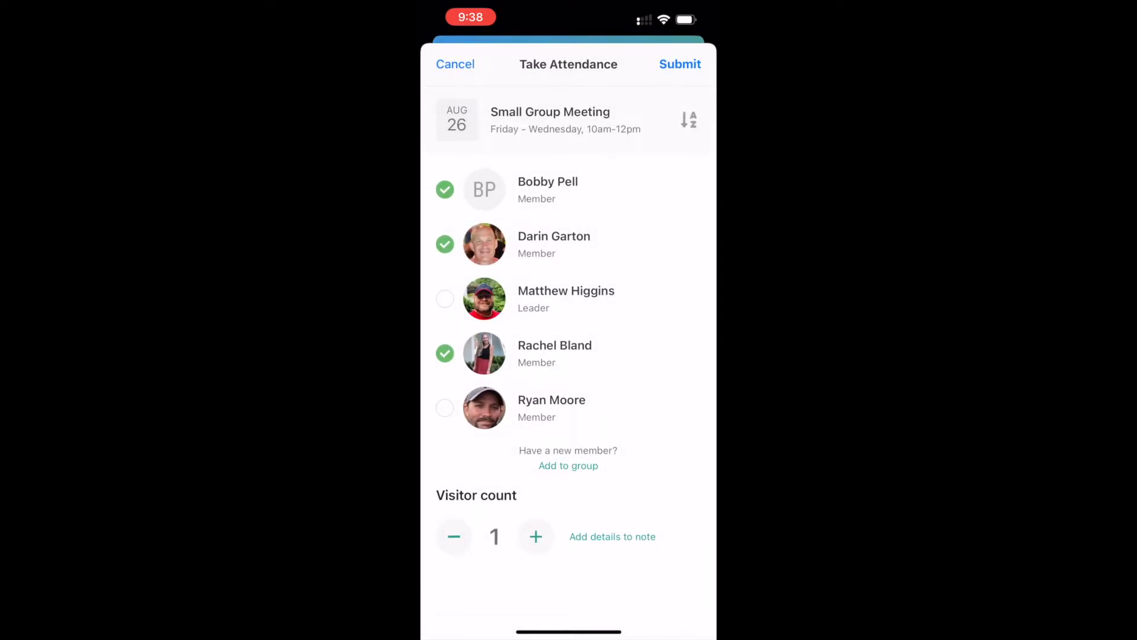
{"action": "left_click", "coordinate": [569, 465]}
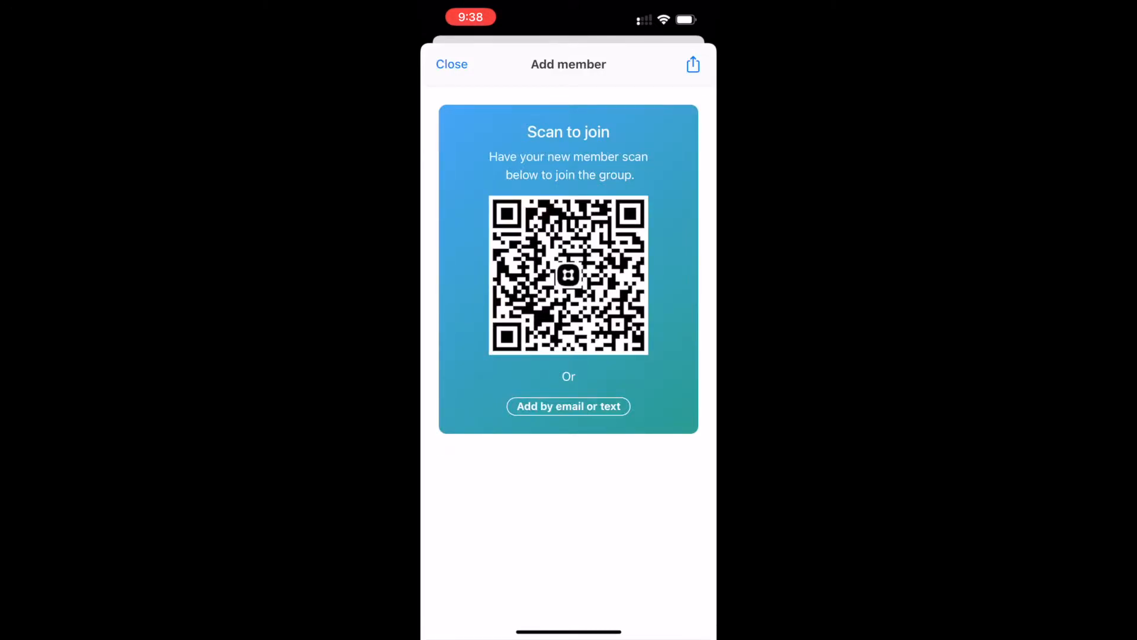
{"action": "left_click", "coordinate": [451, 63]}
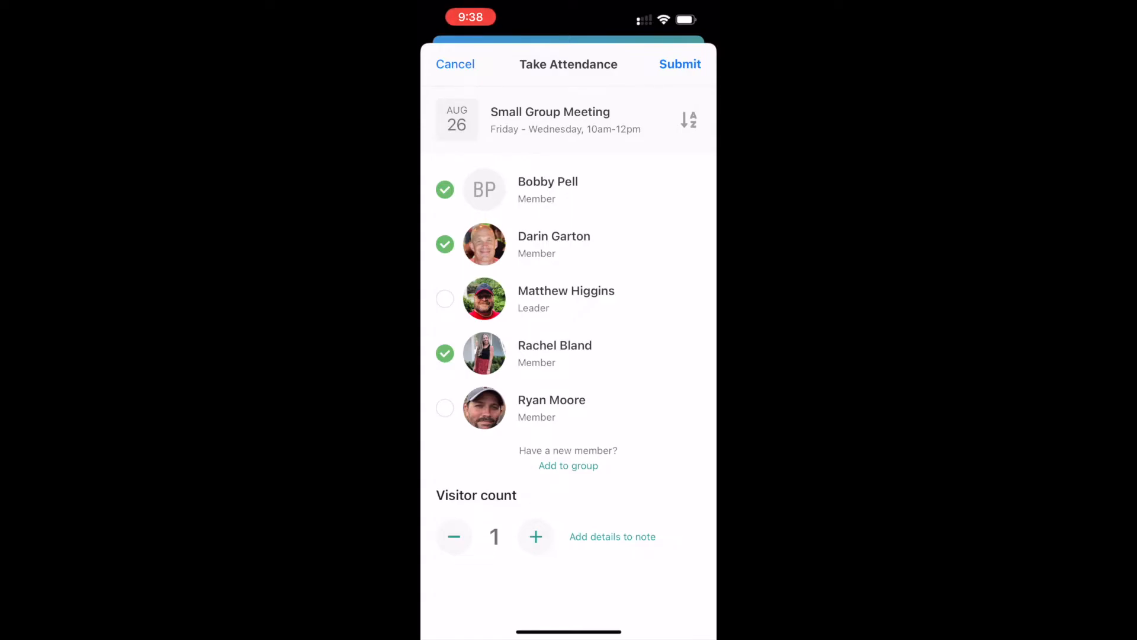
{"action": "left_click", "coordinate": [680, 64]}
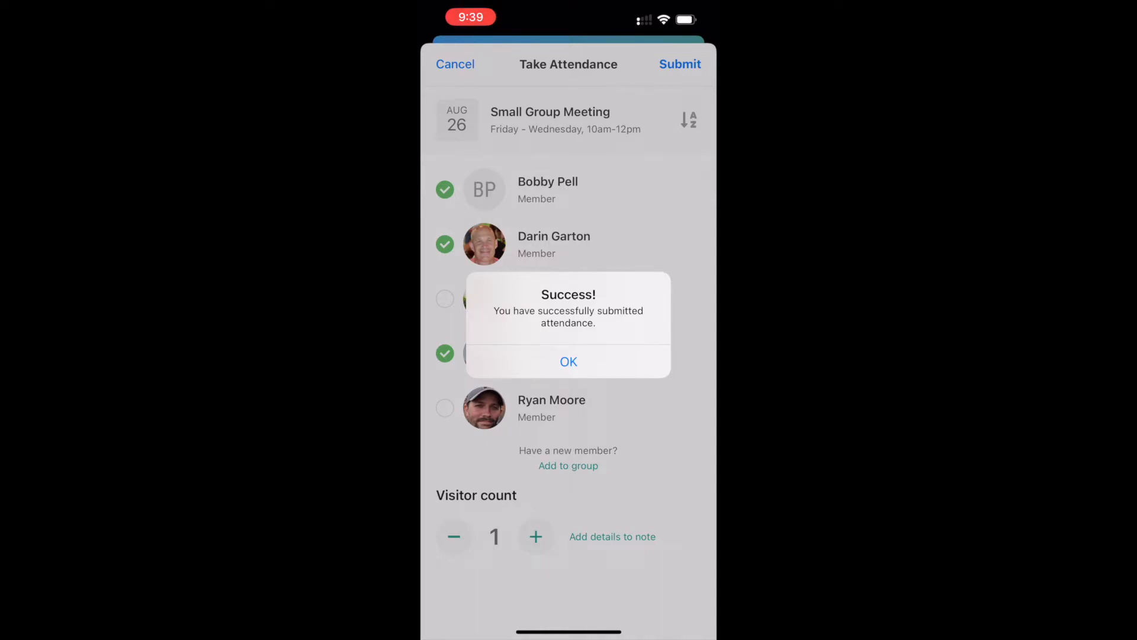
Dismiss the success alert and save a note on the Pool Party & BBQ event.
{"action": "left_click", "coordinate": [569, 361]}
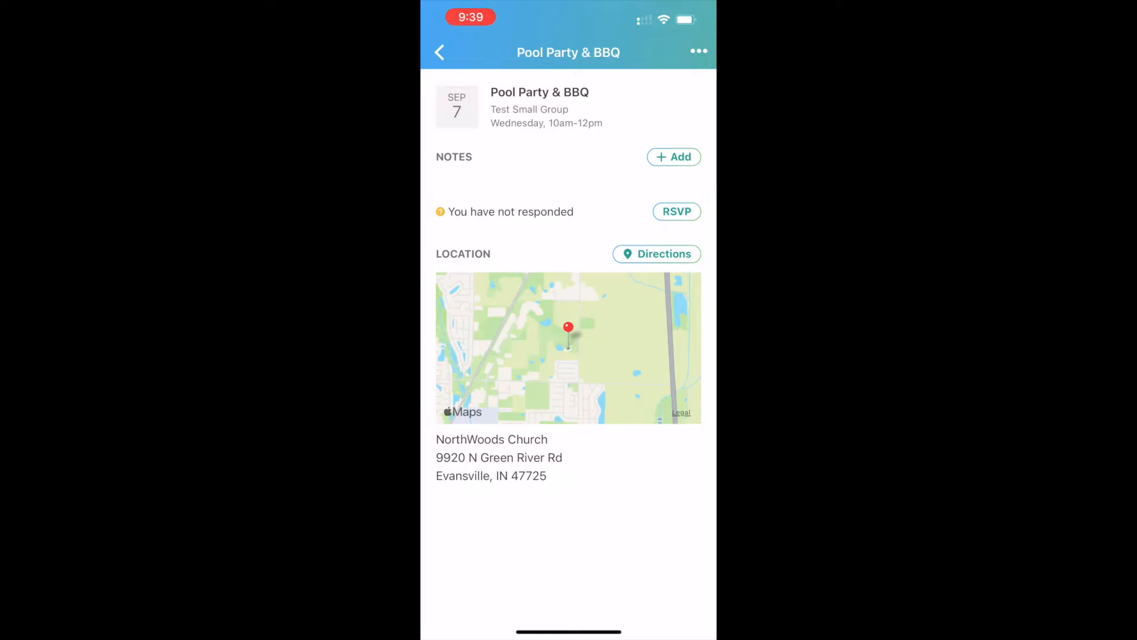
{"action": "left_click", "coordinate": [673, 156]}
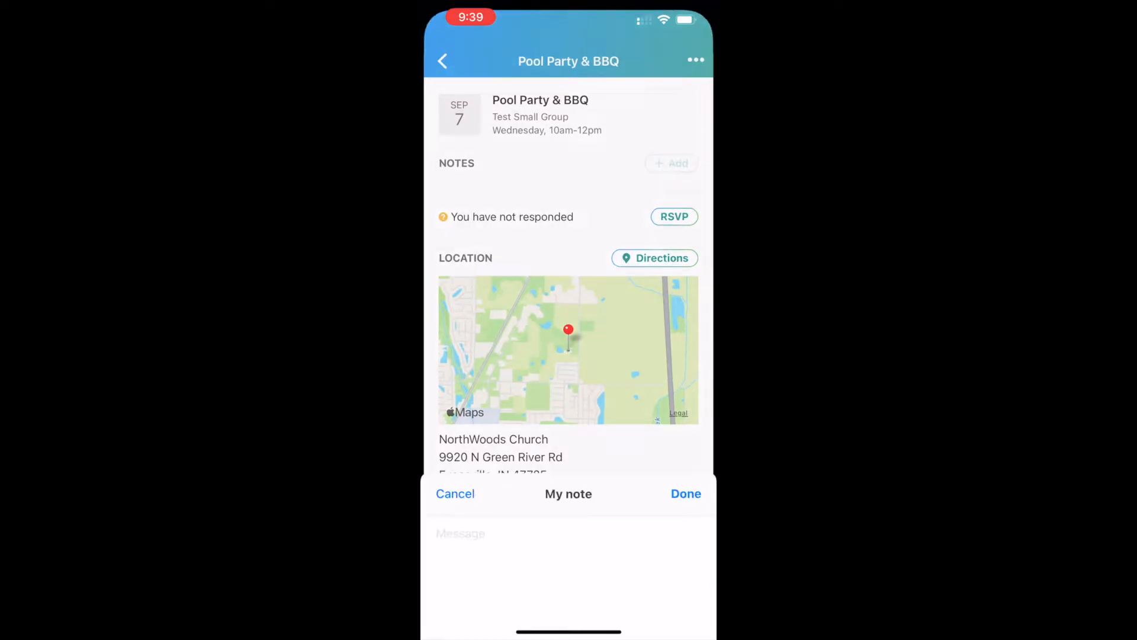
{"action": "left_click", "coordinate": [568, 533]}
{"action": "type", "text": "Being baked beans."}
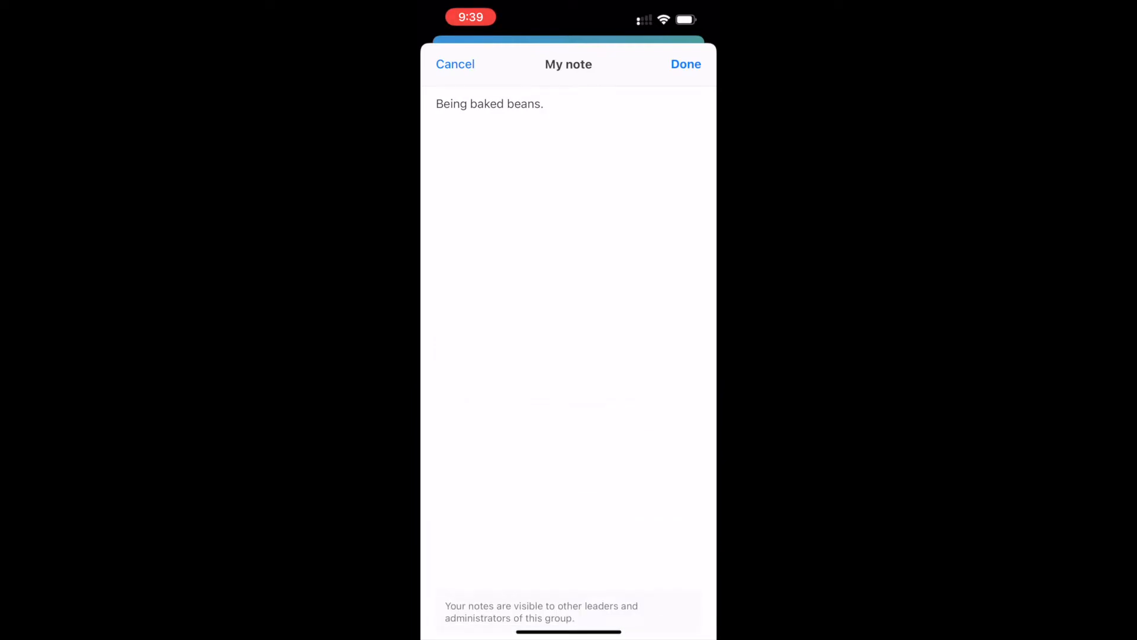
{"action": "left_click", "coordinate": [685, 64]}
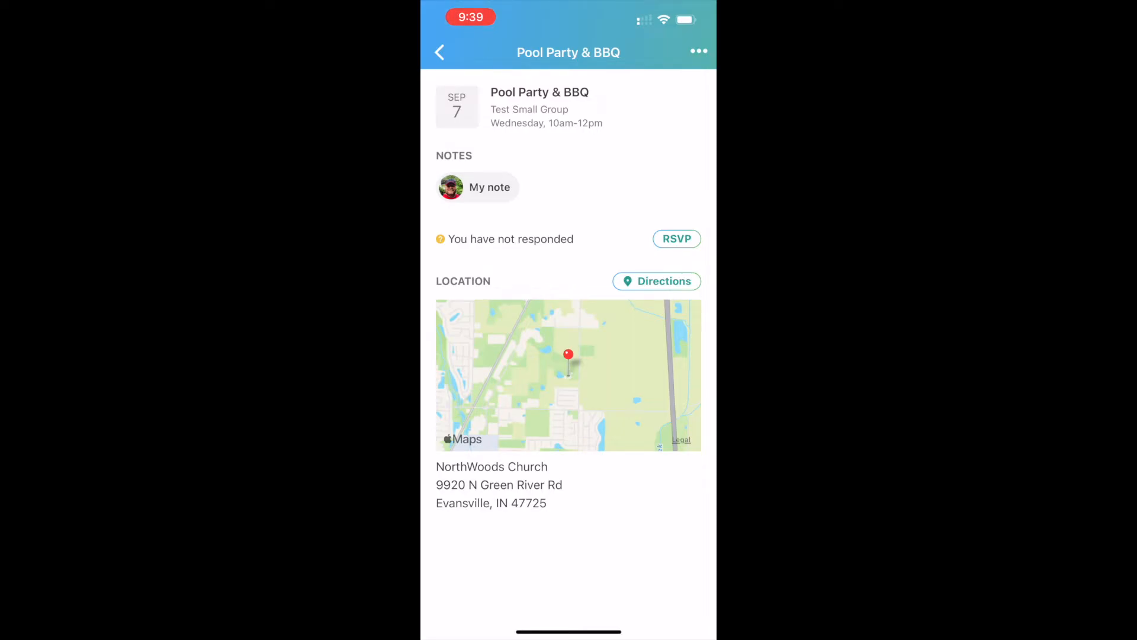
RSVP 'I'll be there' to the Pool Party & BBQ and return to the events list.
{"action": "left_click", "coordinate": [676, 238]}
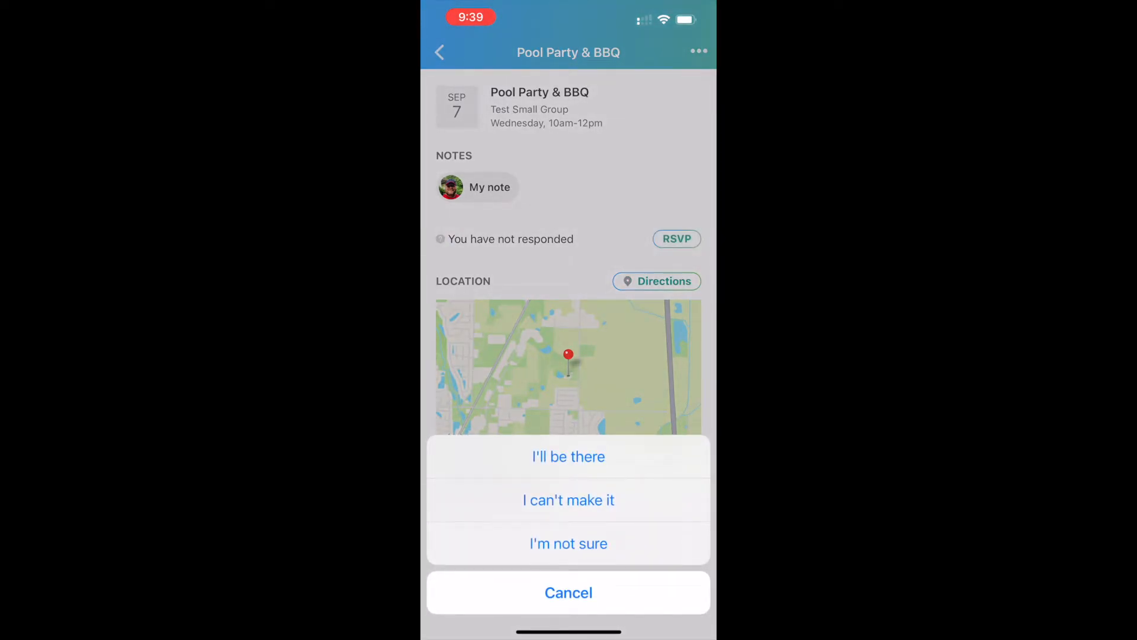
{"action": "left_click", "coordinate": [569, 457]}
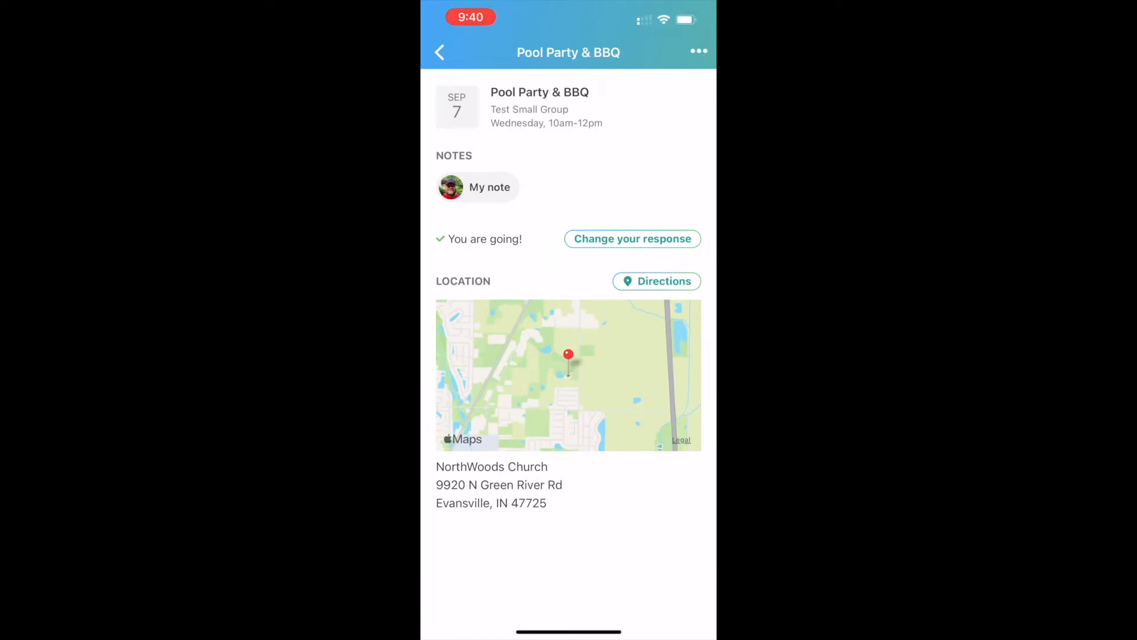
{"action": "left_click", "coordinate": [439, 51]}
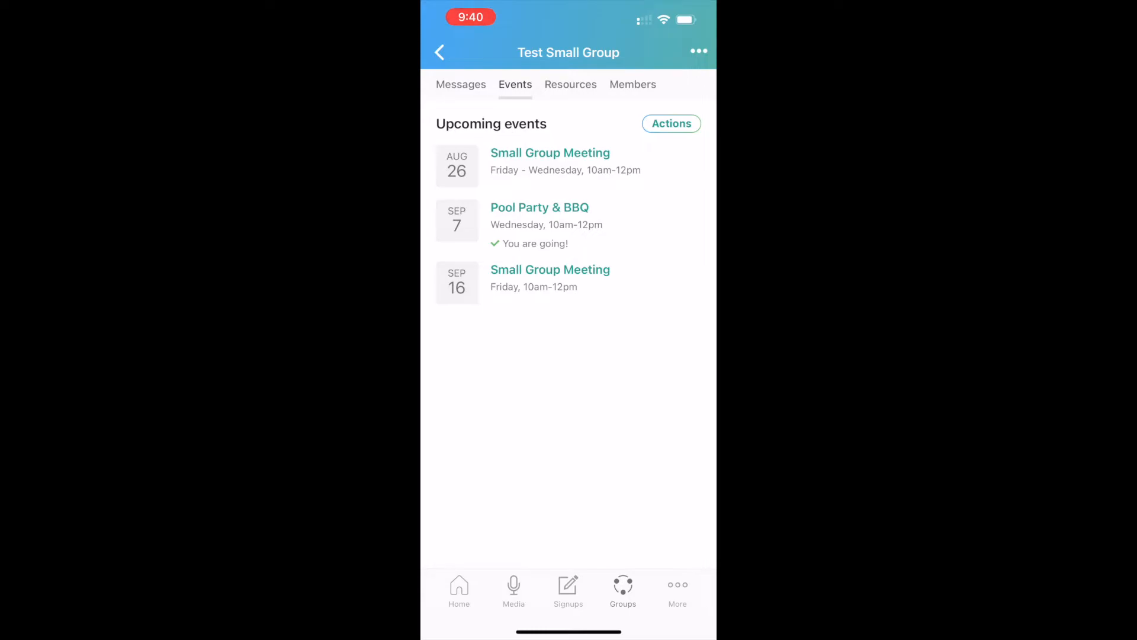
Start a new group event named 'Small Group Meeting'.
{"action": "left_click", "coordinate": [670, 123]}
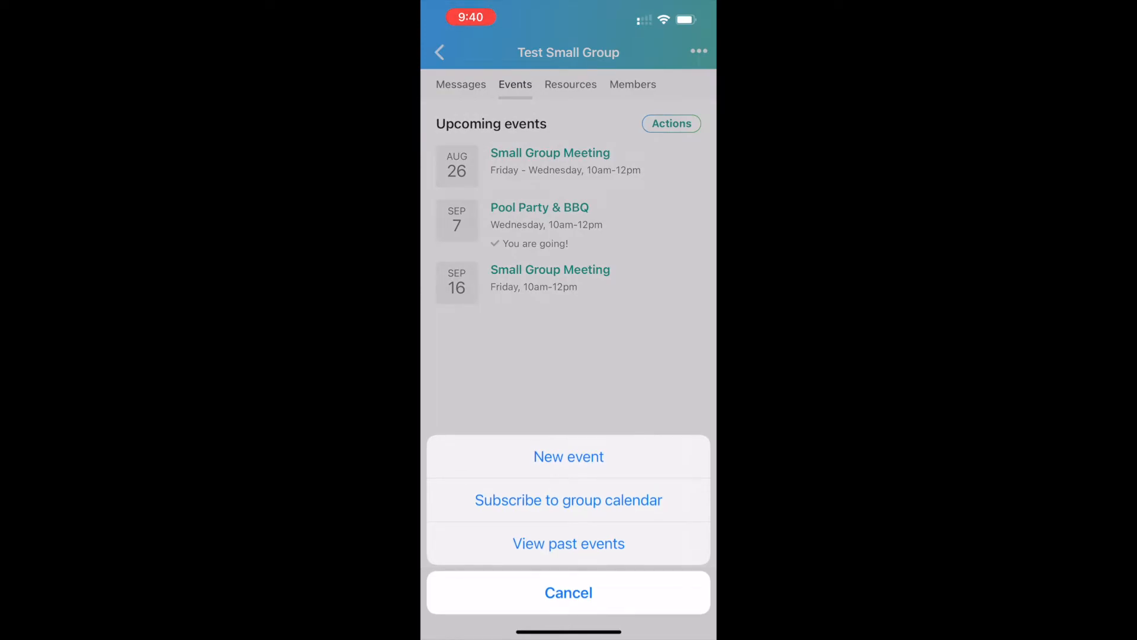
{"action": "left_click", "coordinate": [567, 456]}
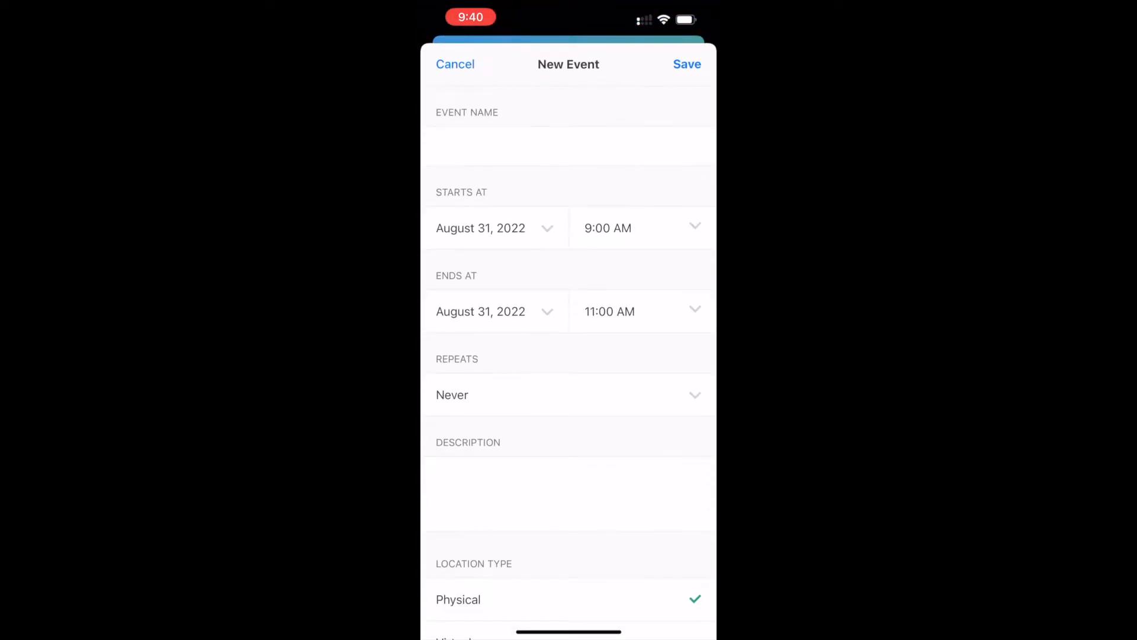
{"action": "left_click", "coordinate": [568, 145]}
{"action": "type", "text": "Small Gro"}
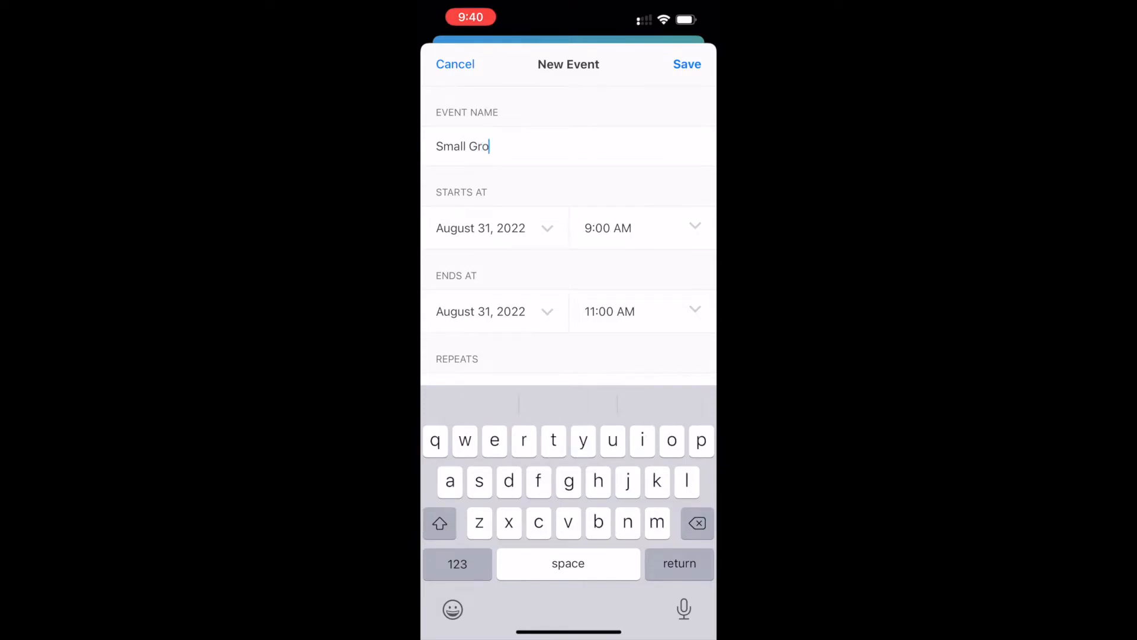
{"action": "type", "text": "up Mee"}
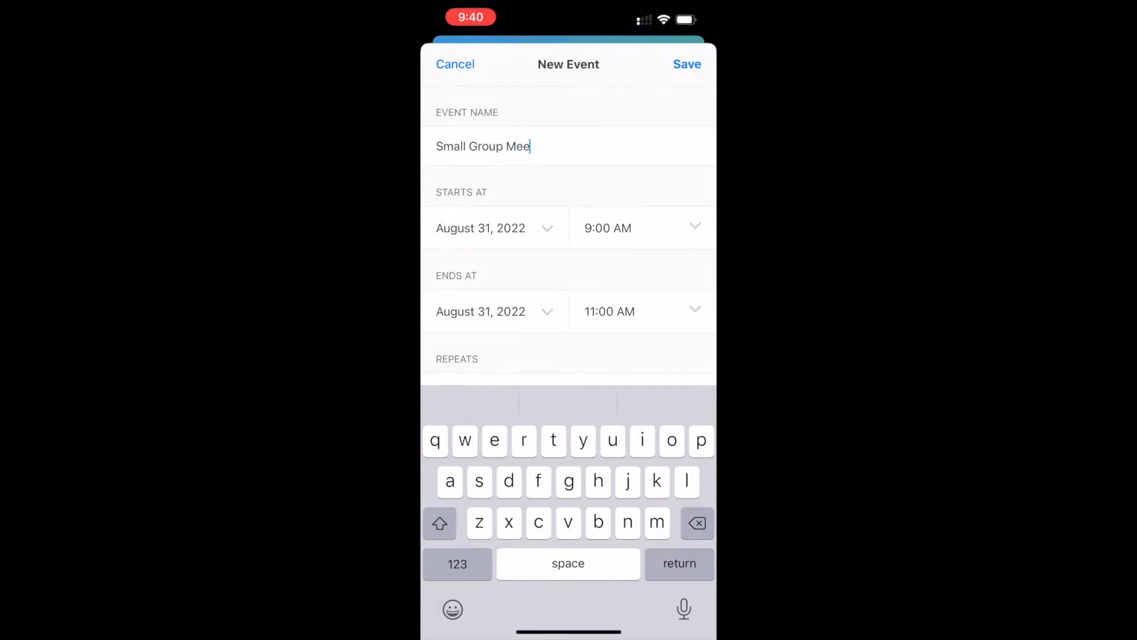
{"action": "type", "text": "ting"}
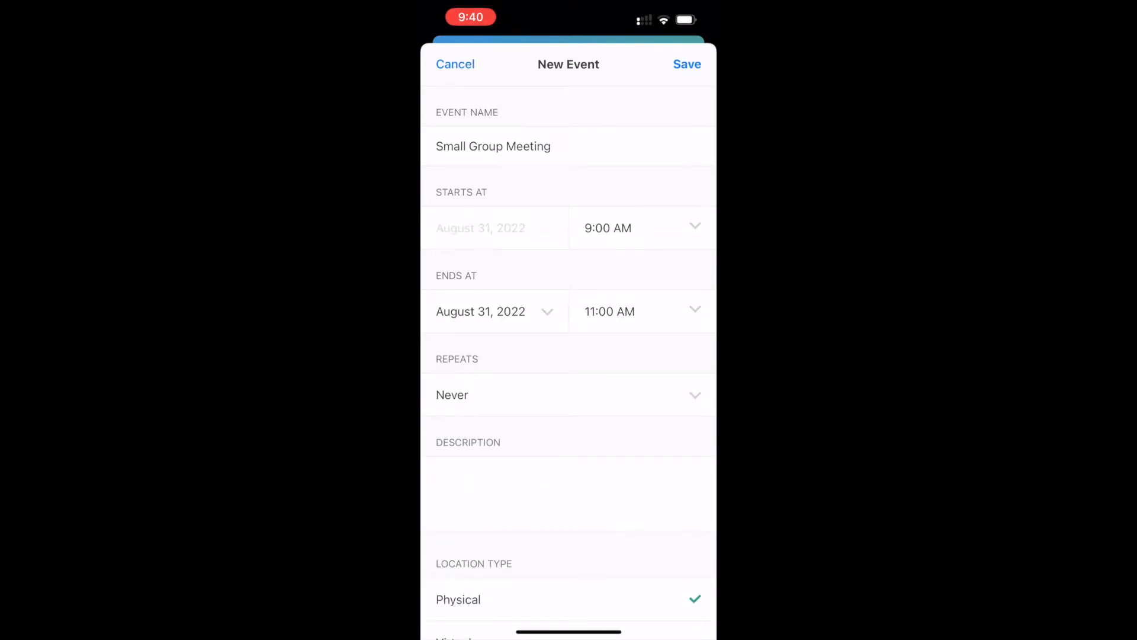
Set it to start September 30, 2022, repeating every other week until November 30.
{"action": "left_click", "coordinate": [480, 228]}
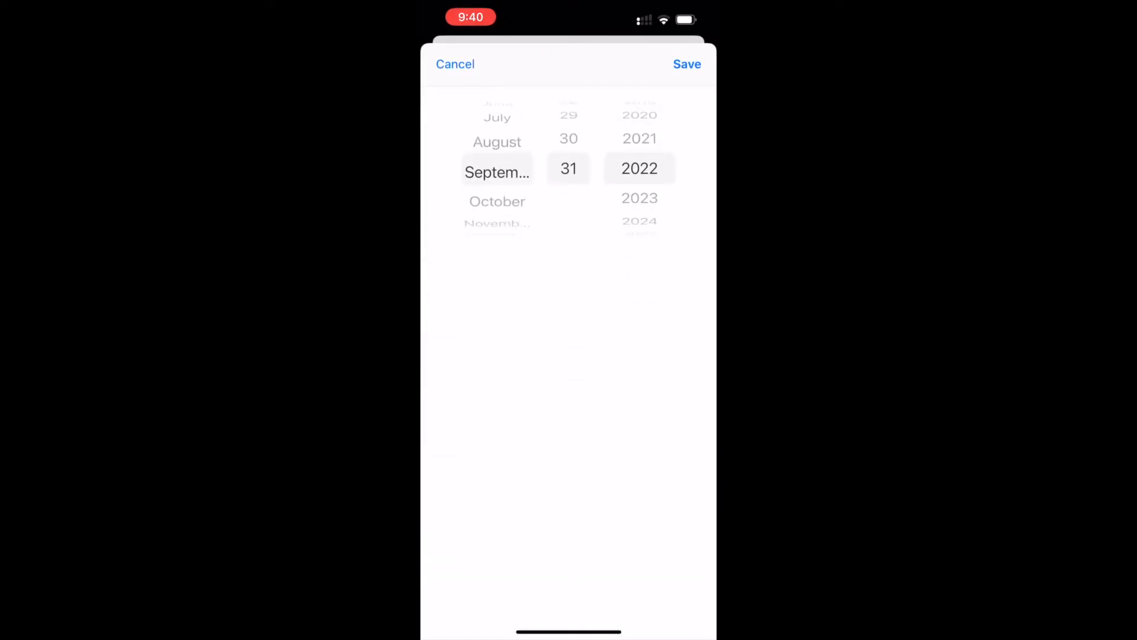
{"action": "scroll", "scroll_direction": "down", "scroll_amount": 3}
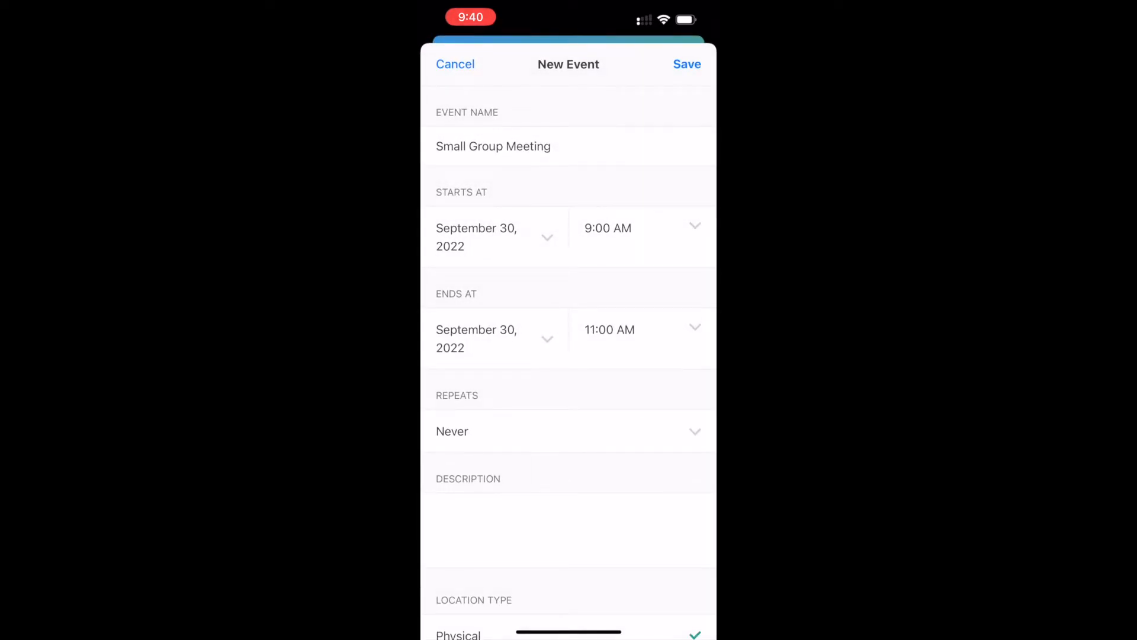
{"action": "scroll", "scroll_direction": "down", "scroll_amount": 3}
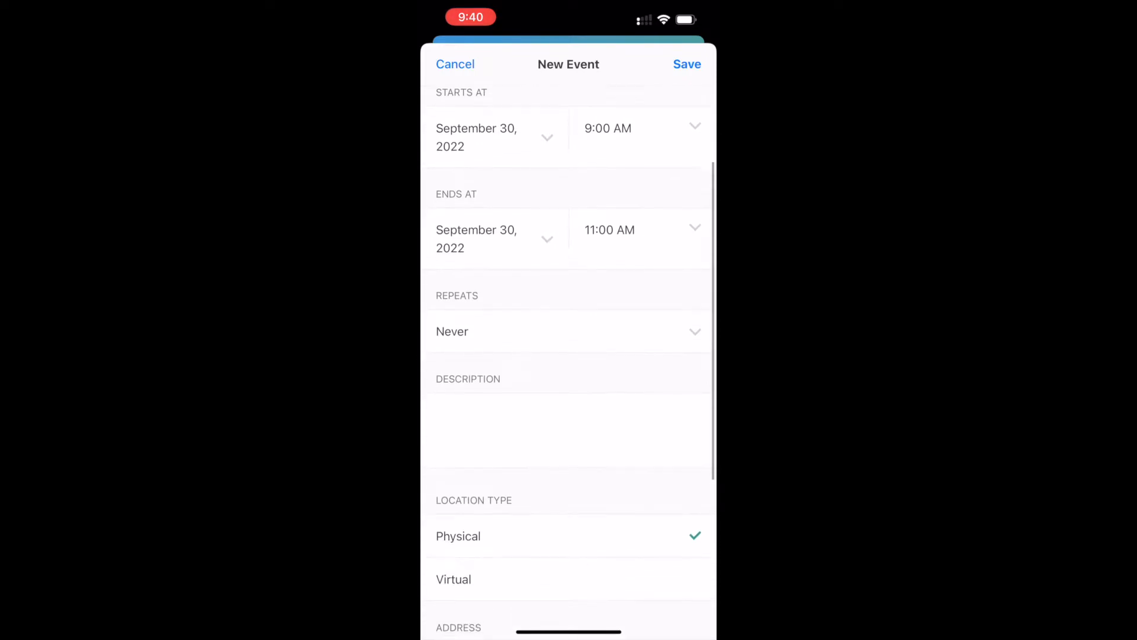
{"action": "scroll", "scroll_direction": "down", "scroll_amount": 3}
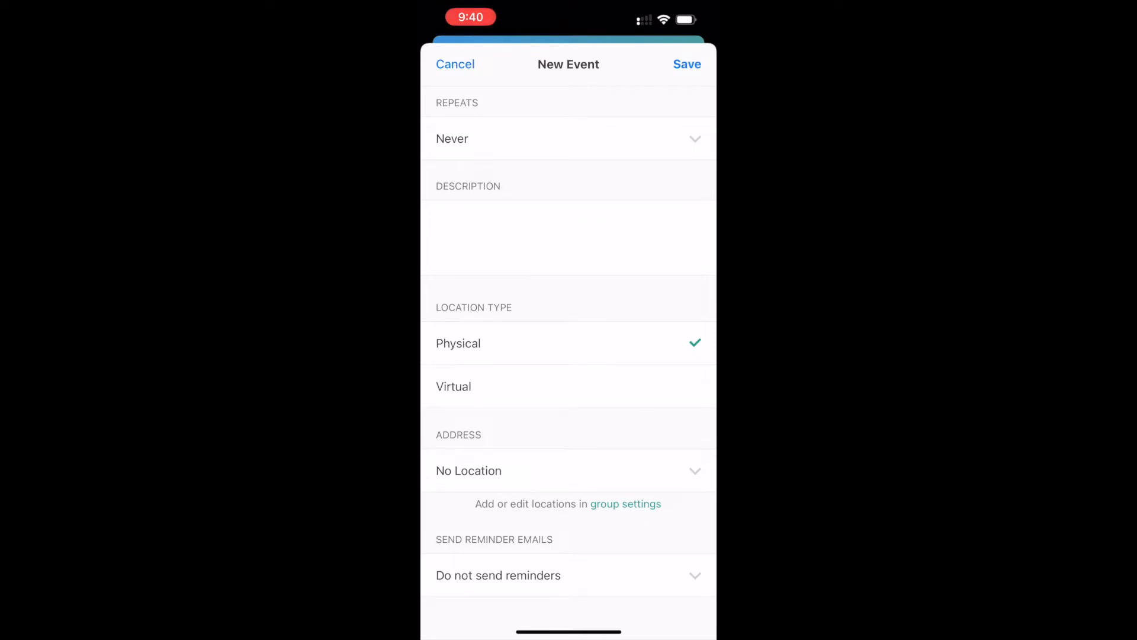
{"action": "left_click", "coordinate": [567, 138]}
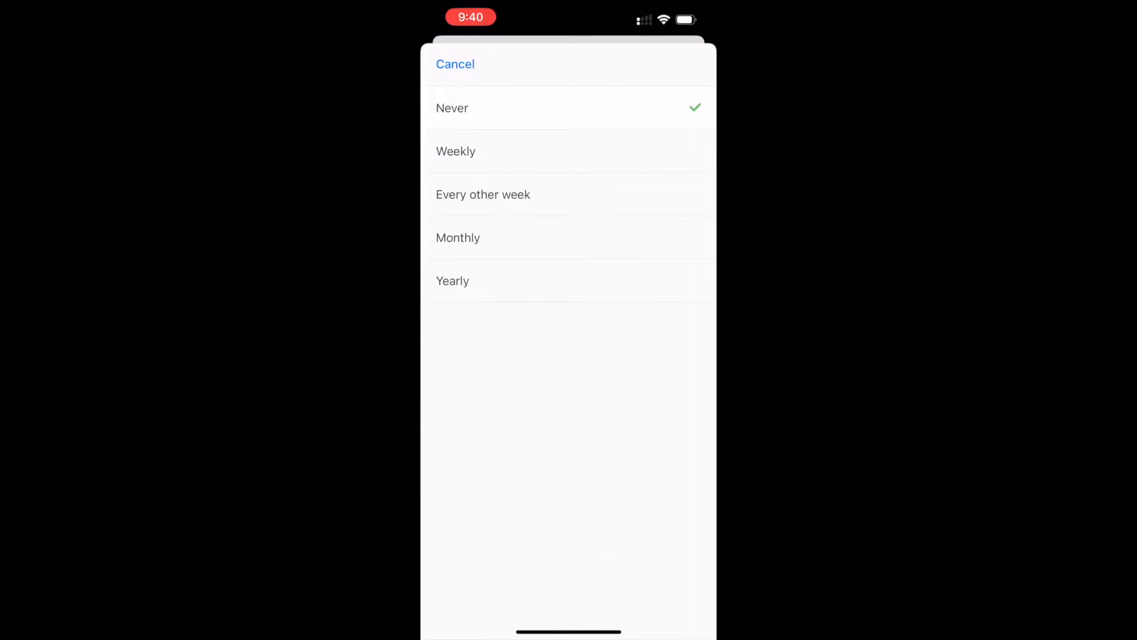
{"action": "left_click", "coordinate": [483, 195]}
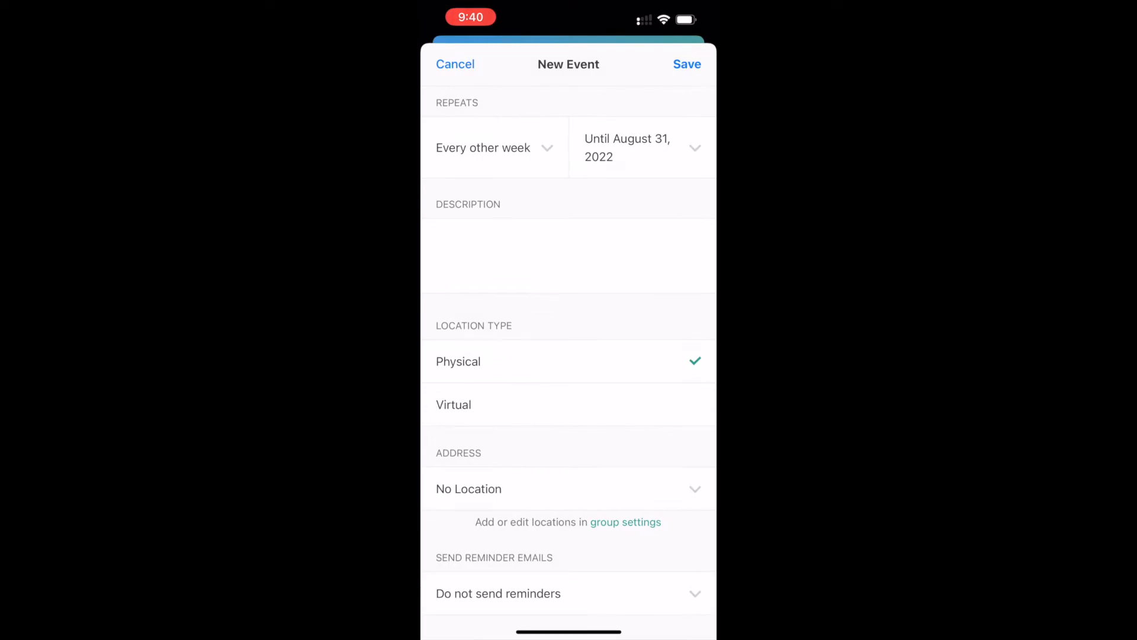
{"action": "left_click", "coordinate": [637, 147]}
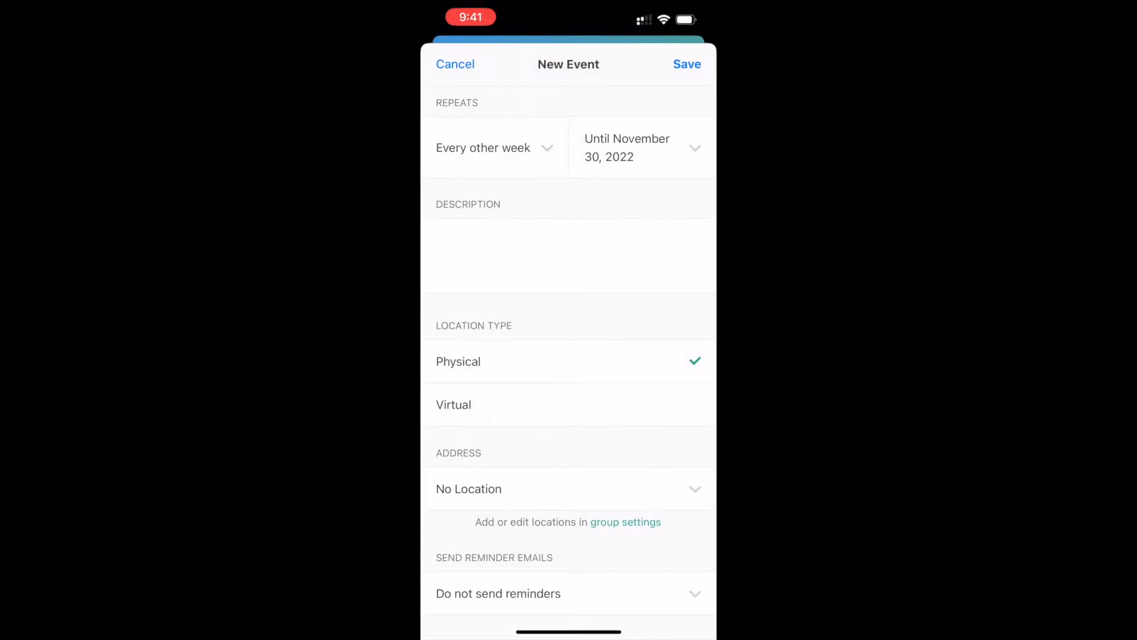
Enter the description 'Its taco night ... please bring ... beans.'.
{"action": "left_click", "coordinate": [568, 253]}
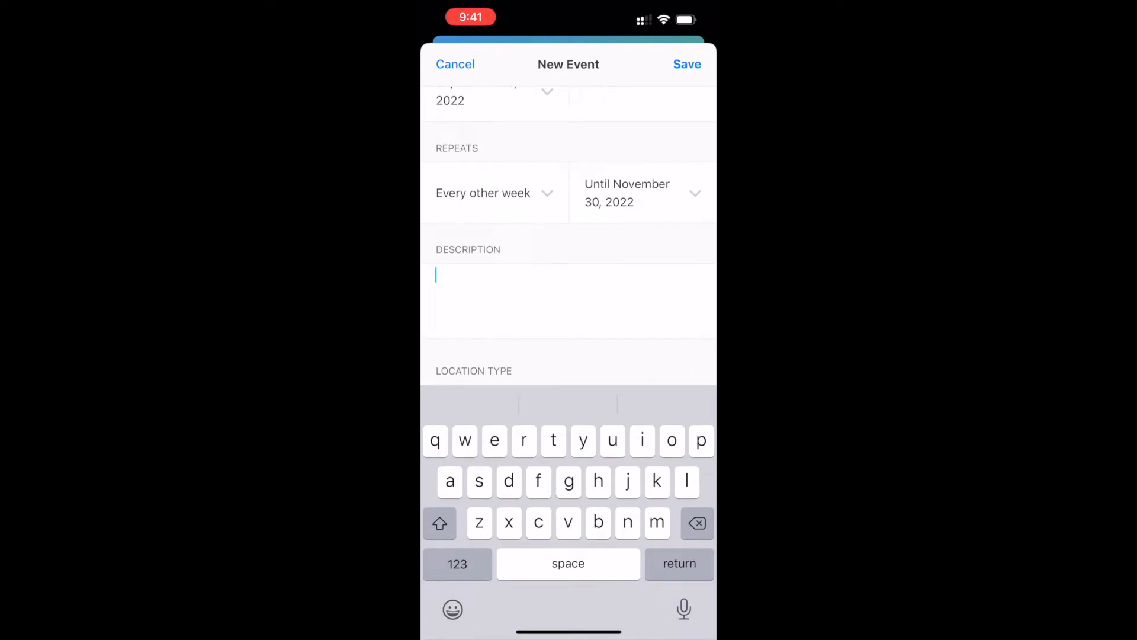
{"action": "type", "text": "Its taco"}
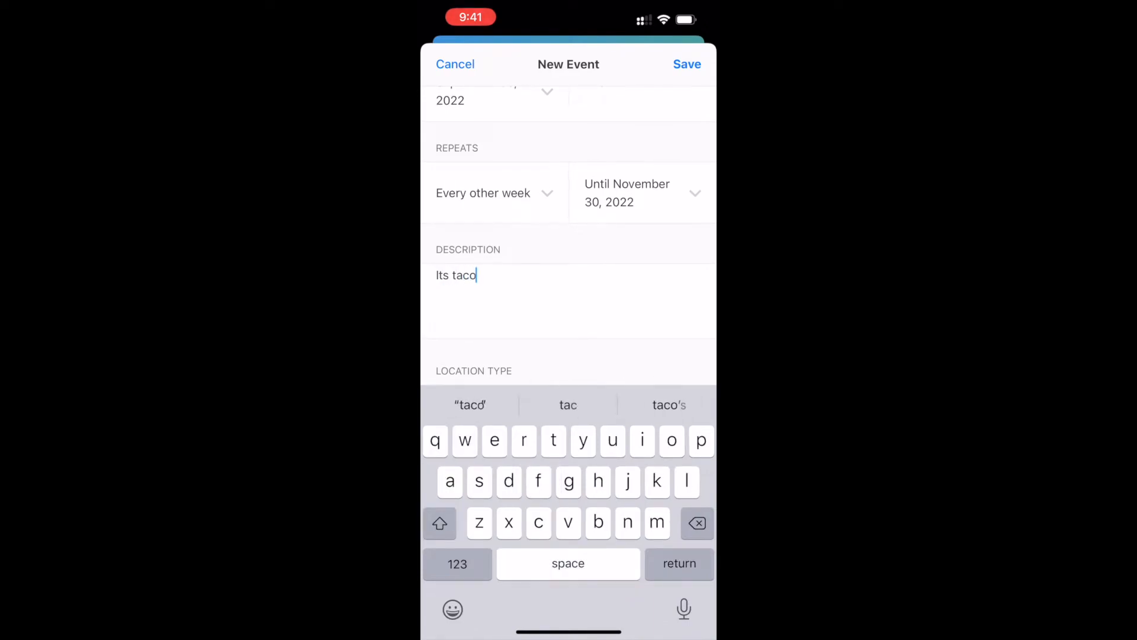
{"action": "type", "text": "night. Plea"}
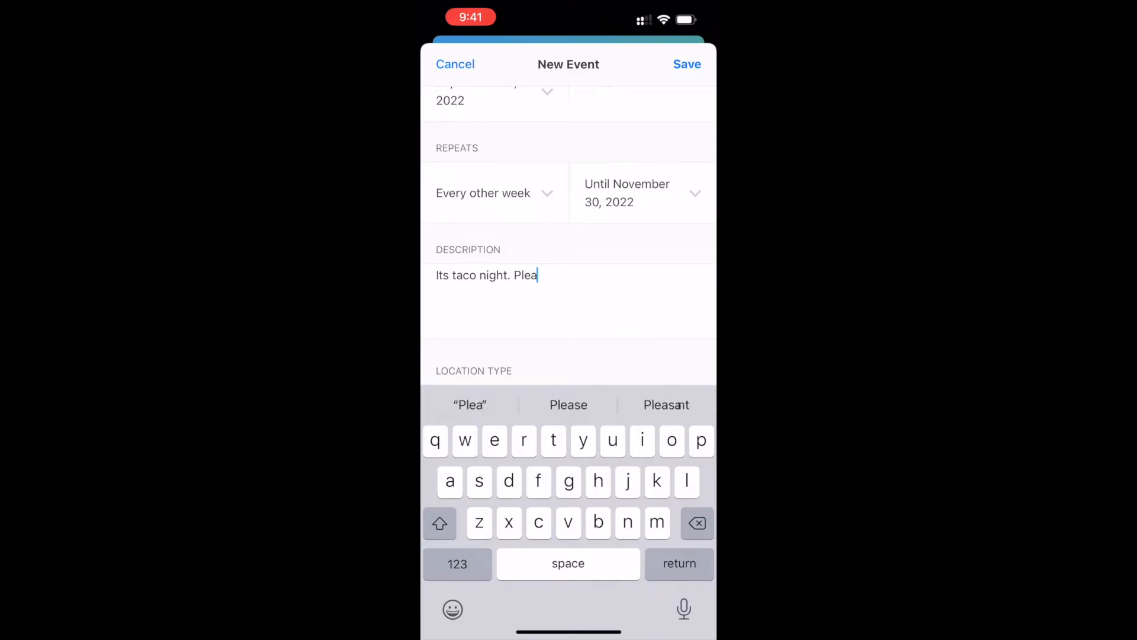
{"action": "type", "text": "se bring more bea"}
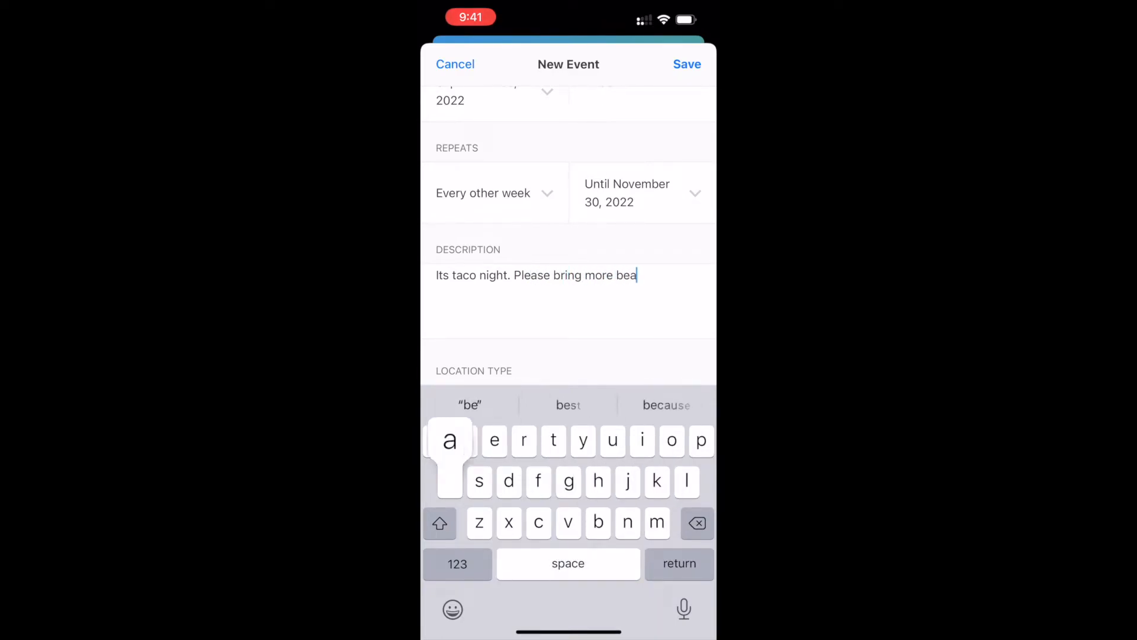
{"action": "type", "text": "ns."}
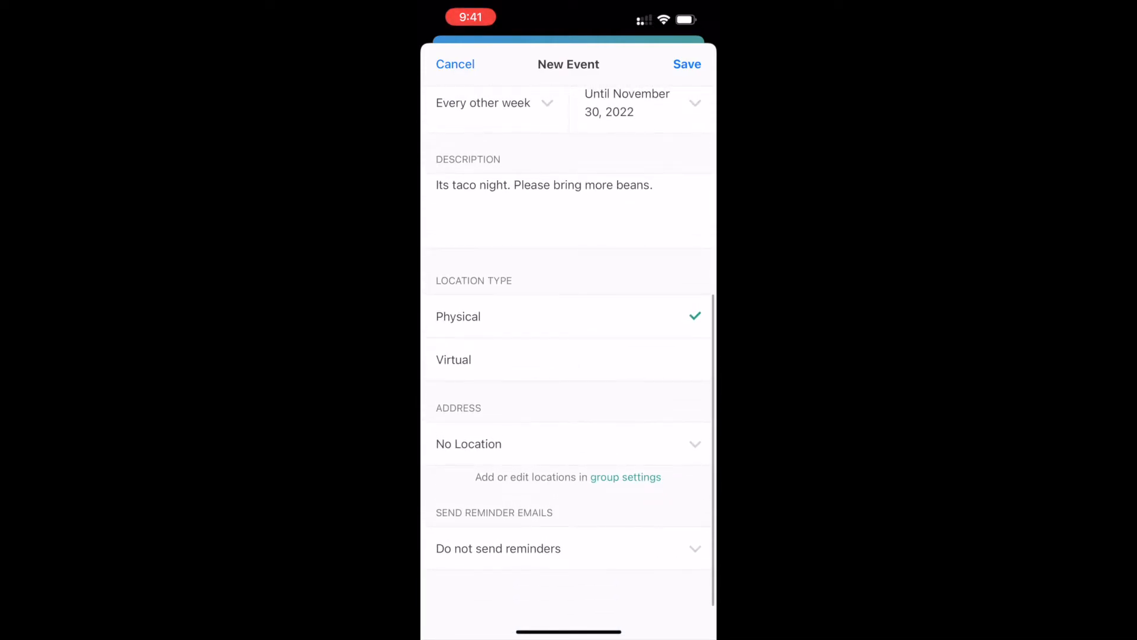
Set reminder emails to be sent 3 days before the event.
{"action": "left_click", "coordinate": [567, 443]}
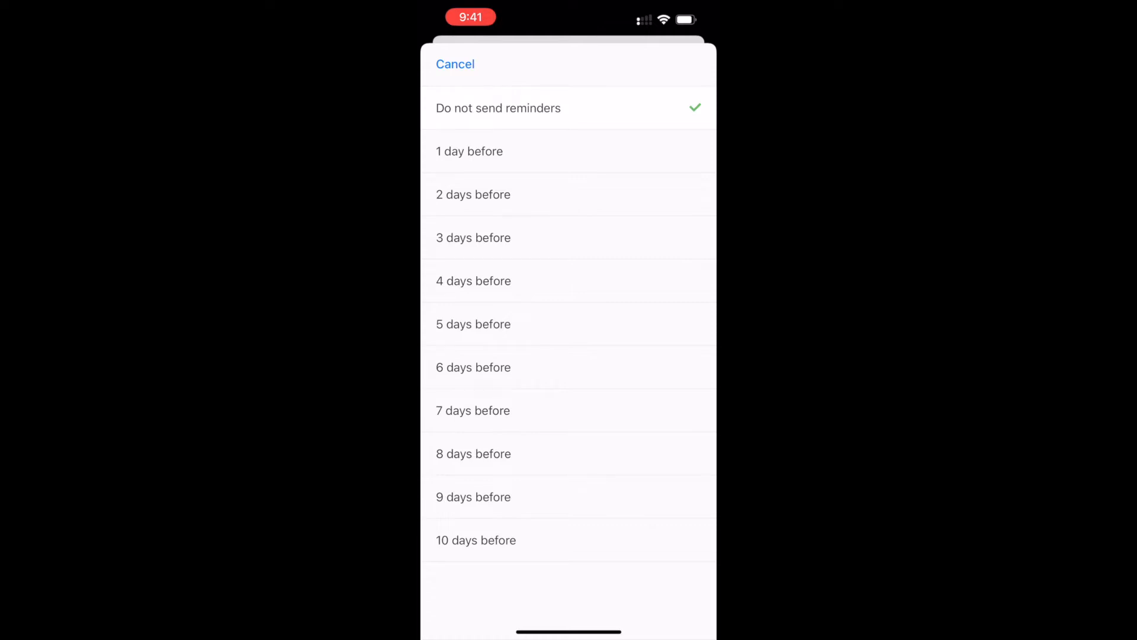
{"action": "left_click", "coordinate": [473, 237]}
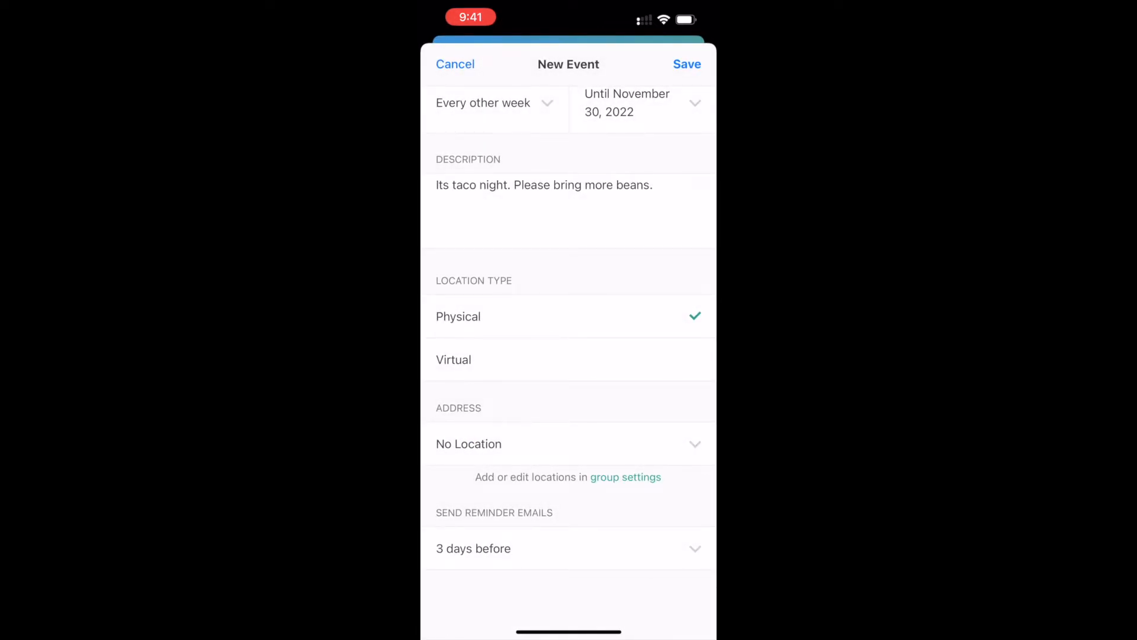
{"action": "scroll", "scroll_direction": "down", "scroll_amount": 3}
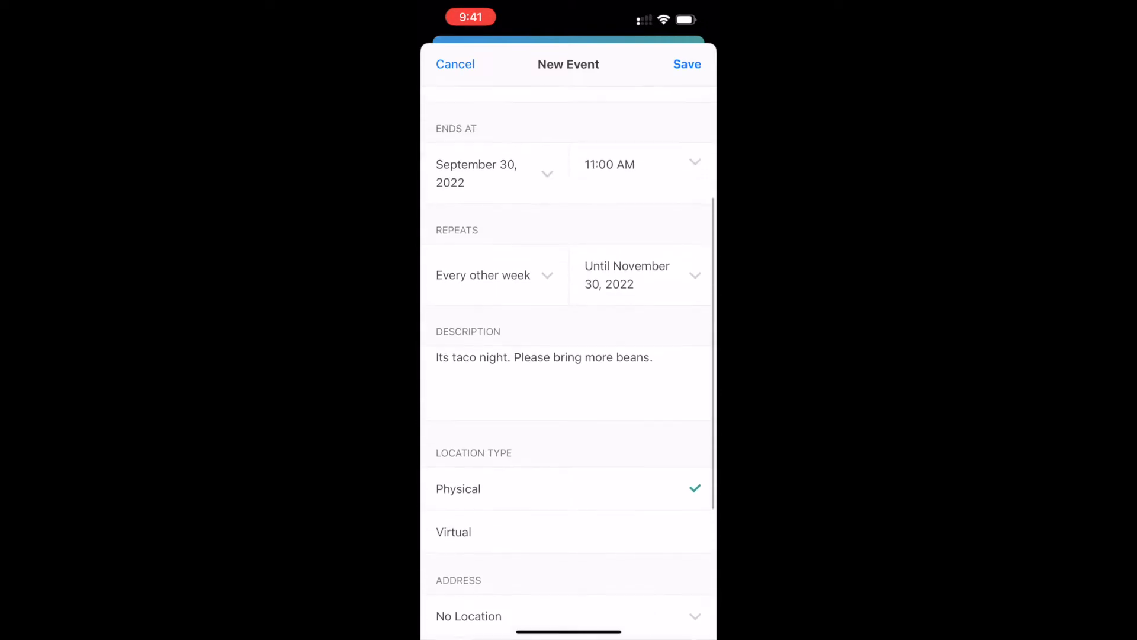
{"action": "scroll", "scroll_direction": "down", "scroll_amount": 3}
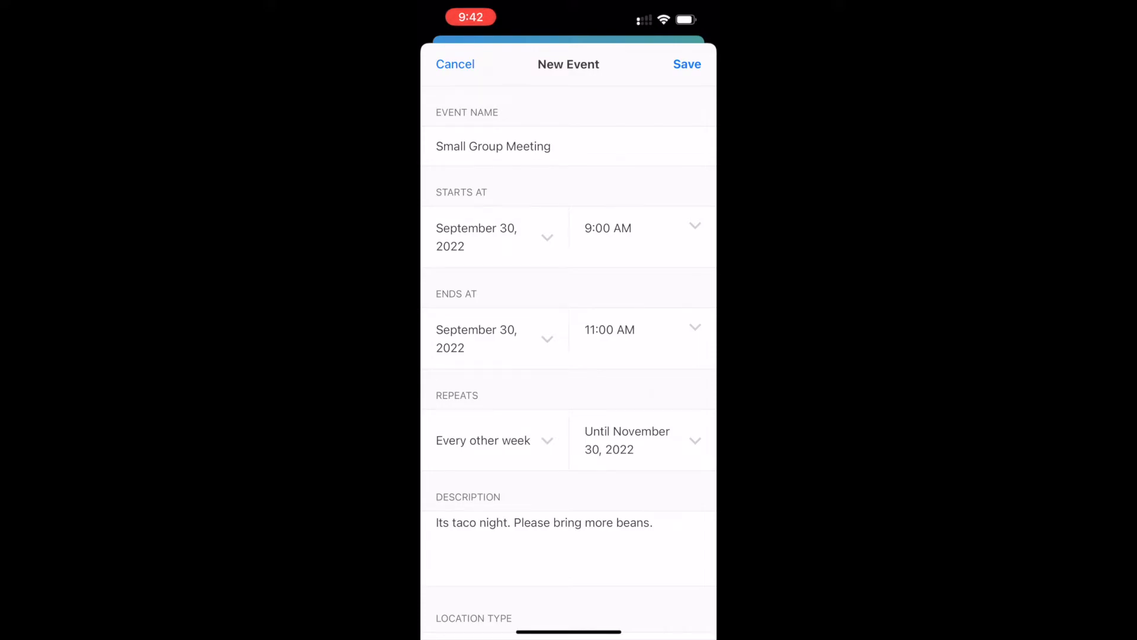
Save the recurring Small Group Meeting and acknowledge its creation.
{"action": "left_click", "coordinate": [685, 64]}
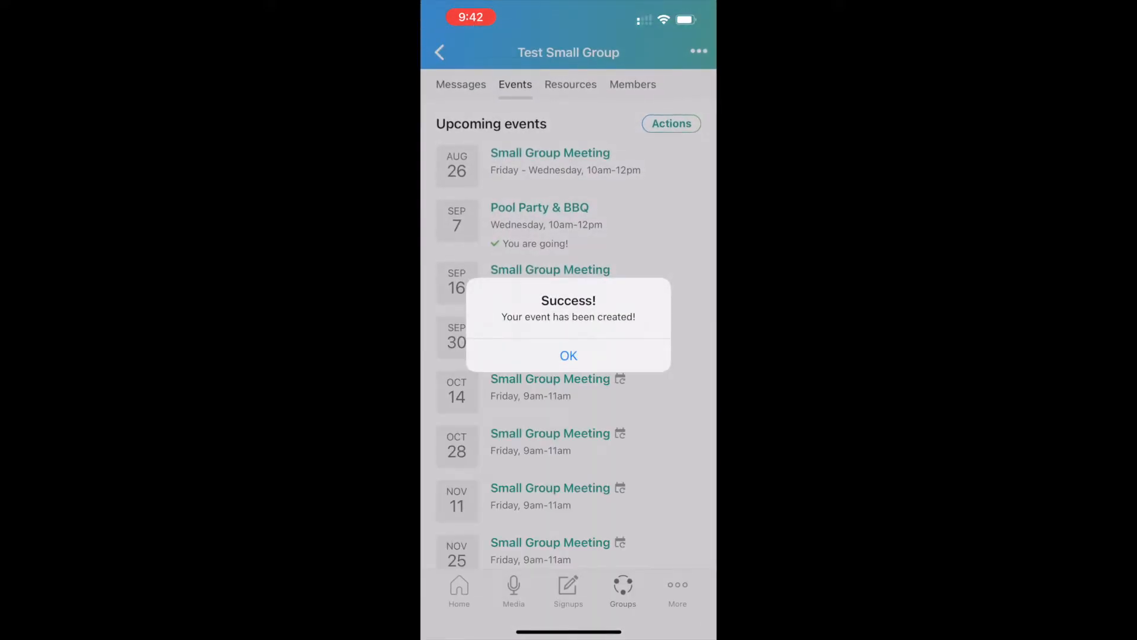
{"action": "left_click", "coordinate": [568, 355]}
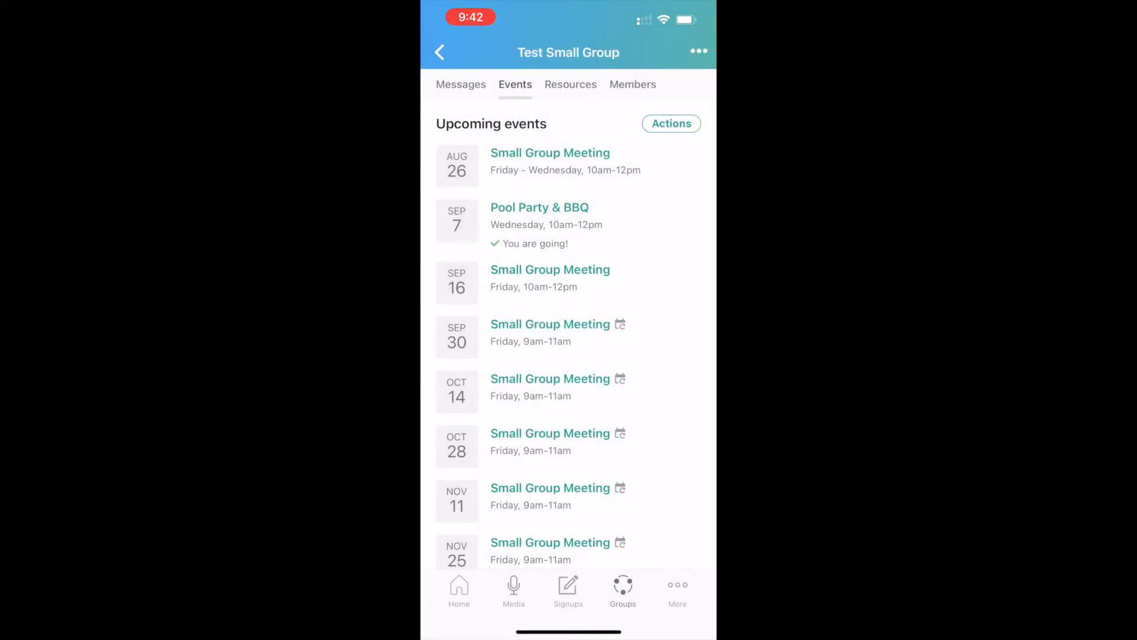
{"action": "scroll", "scroll_direction": "down", "scroll_amount": 3}
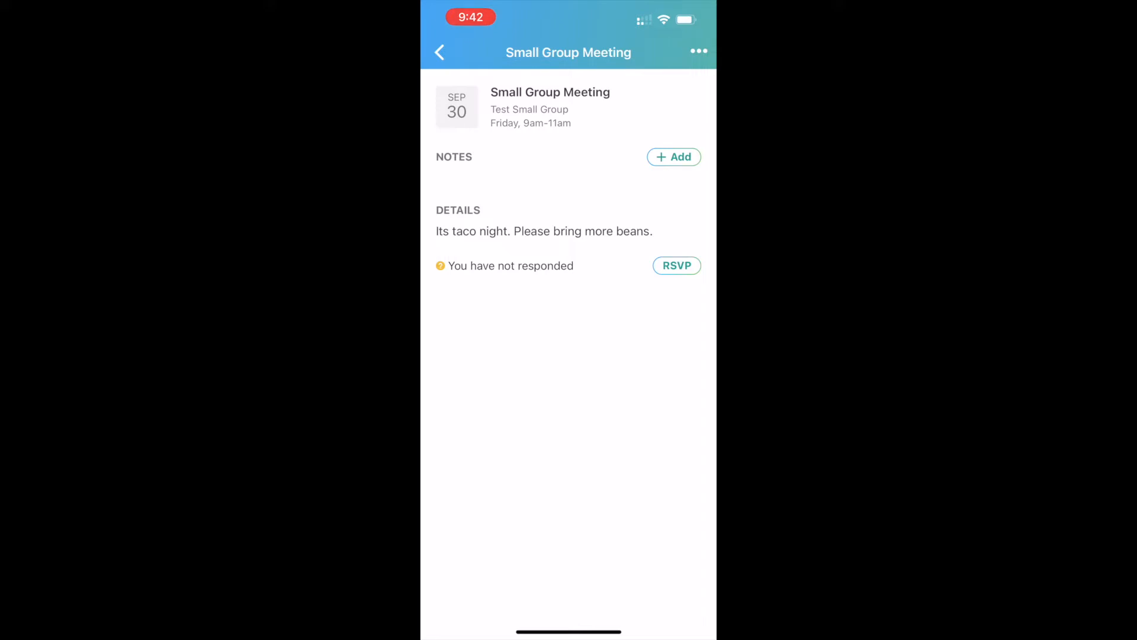
RSVP 'I'll be there' to the Sep 30 meeting and return to the group.
{"action": "left_click", "coordinate": [677, 264]}
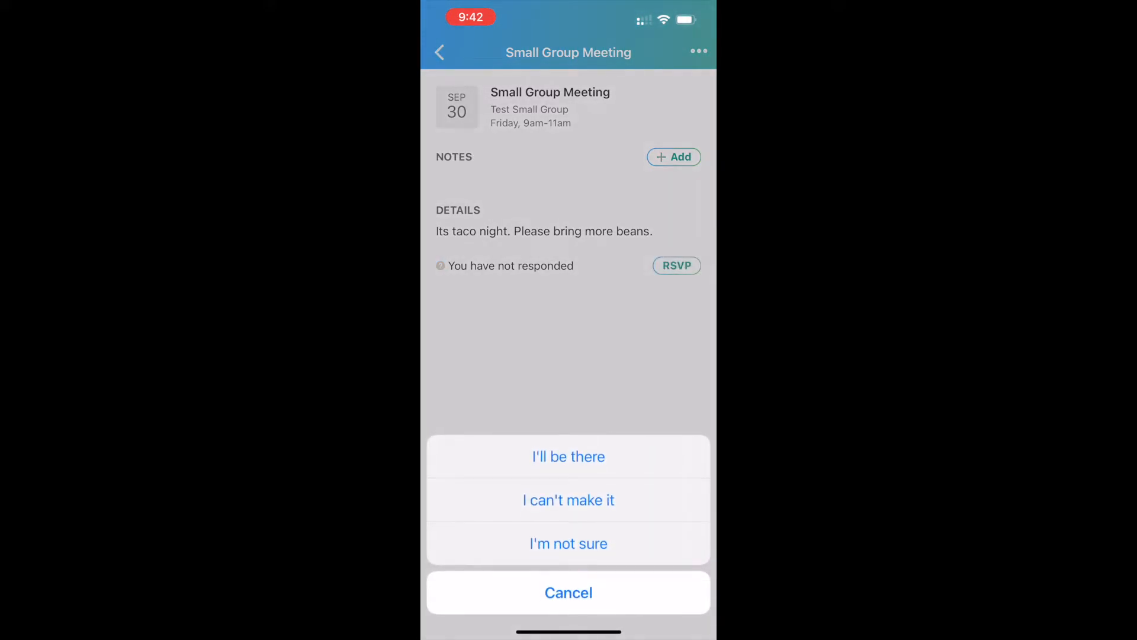
{"action": "left_click", "coordinate": [567, 456]}
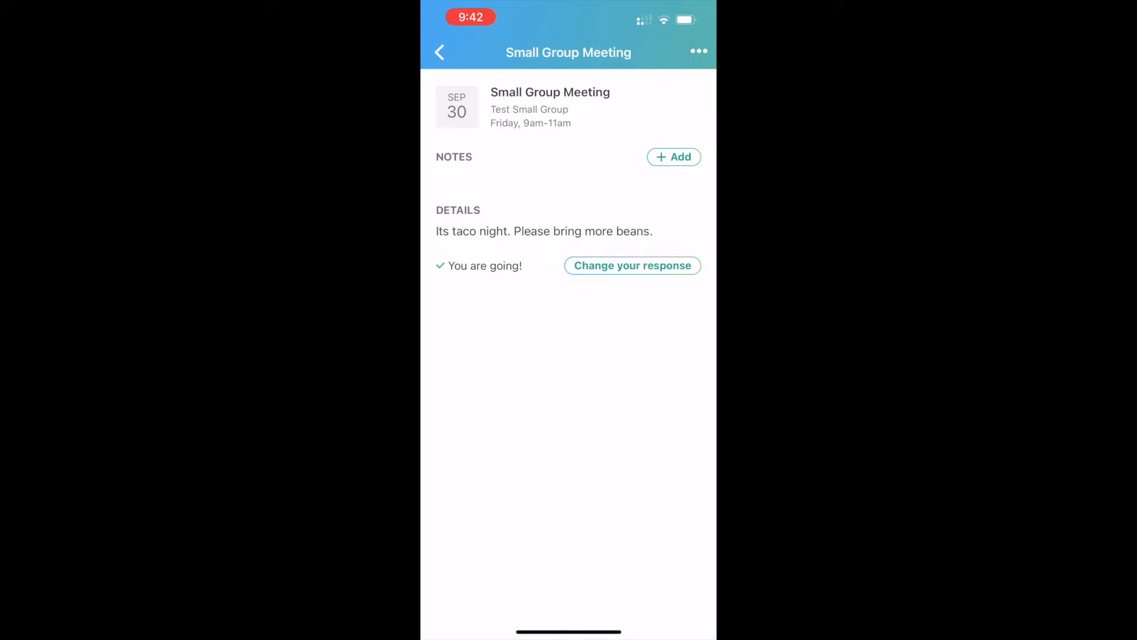
{"action": "left_click", "coordinate": [440, 51]}
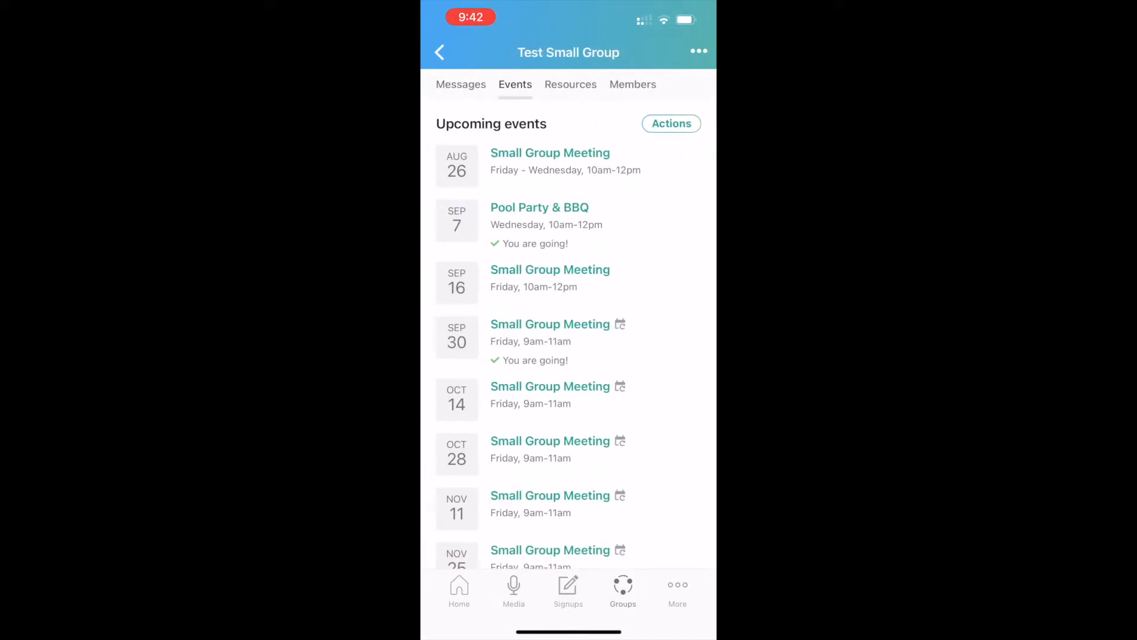
Show the group's Resources: Helpful Article! and Biblical Counseling Training Notes.
{"action": "left_click", "coordinate": [570, 84]}
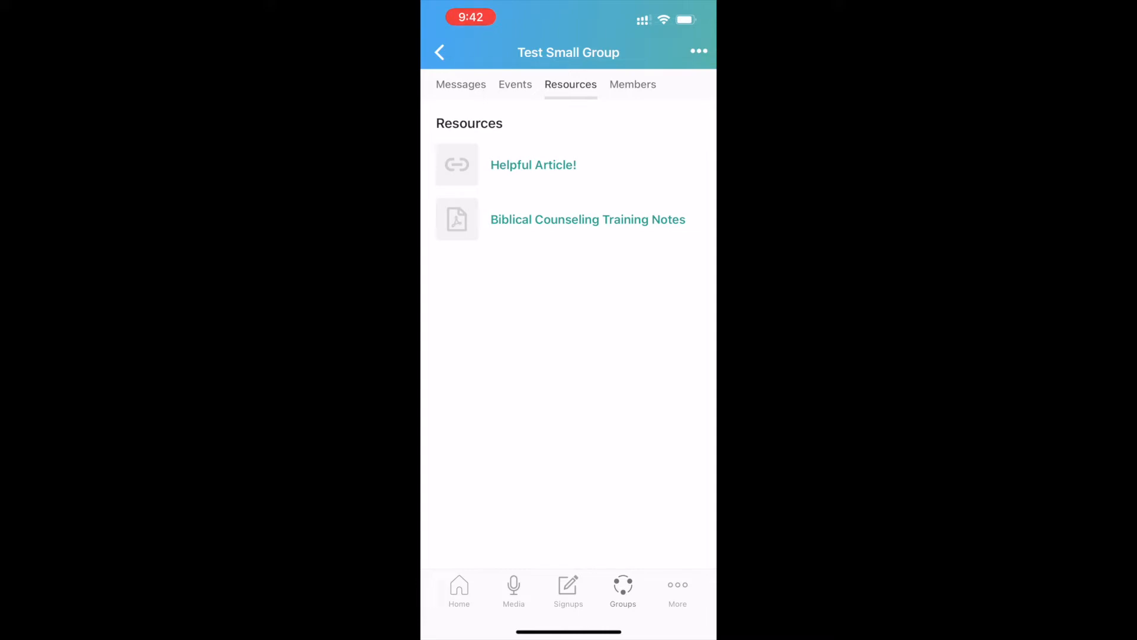
{"action": "left_click", "coordinate": [587, 219]}
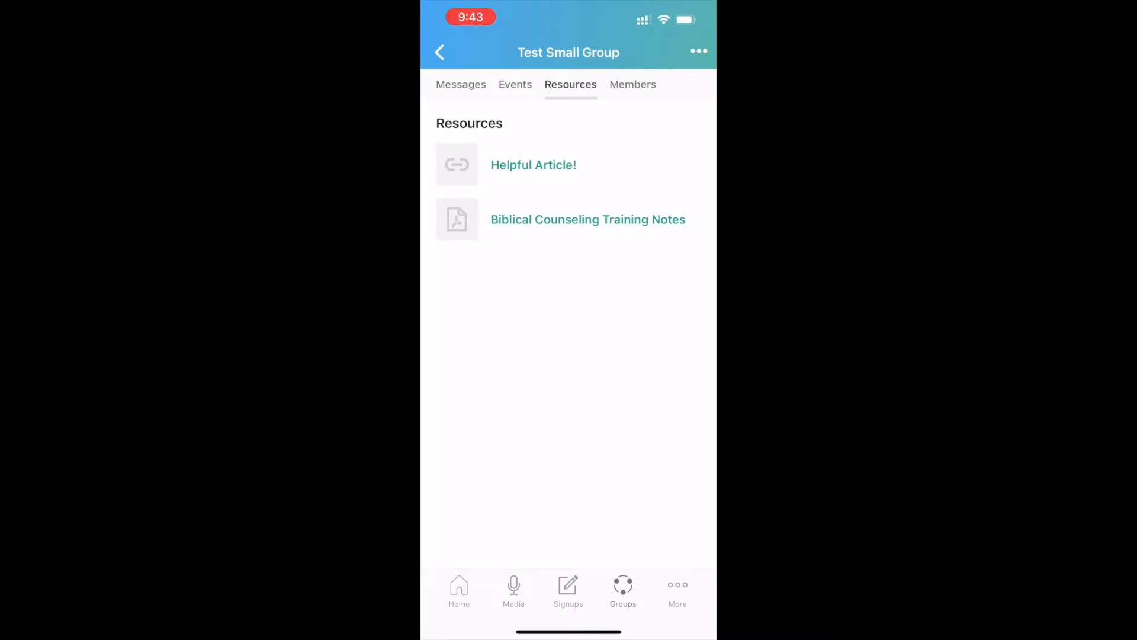
Read the Sandy Cove blog post on small group leaders opened from 'Helpful Article!'.
{"action": "left_click", "coordinate": [533, 164]}
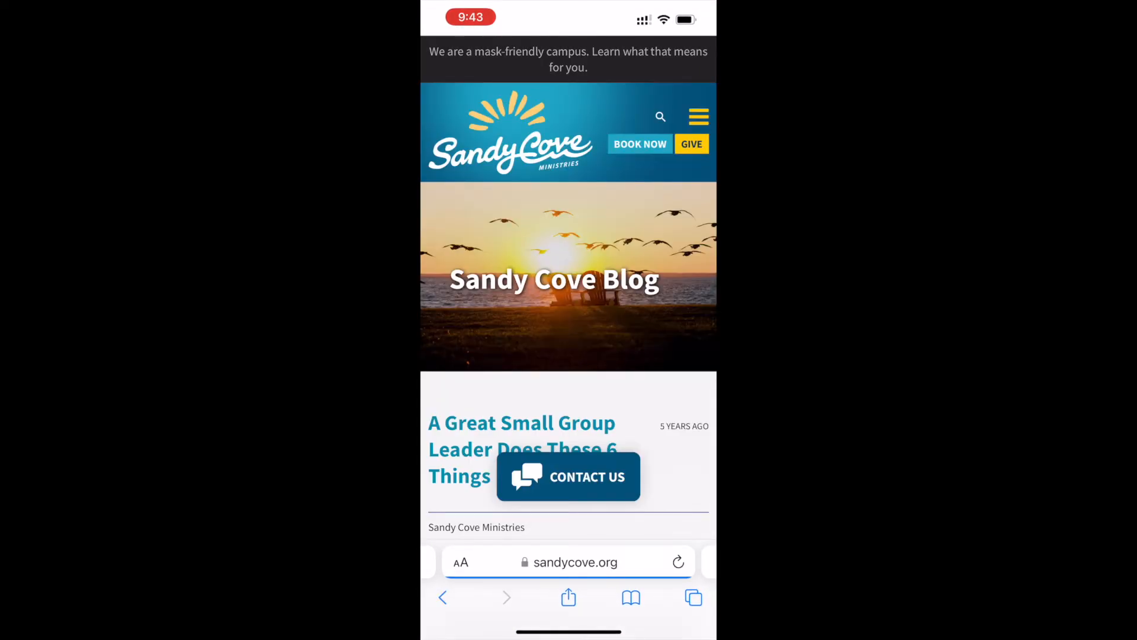
{"action": "scroll", "scroll_direction": "down", "scroll_amount": 3}
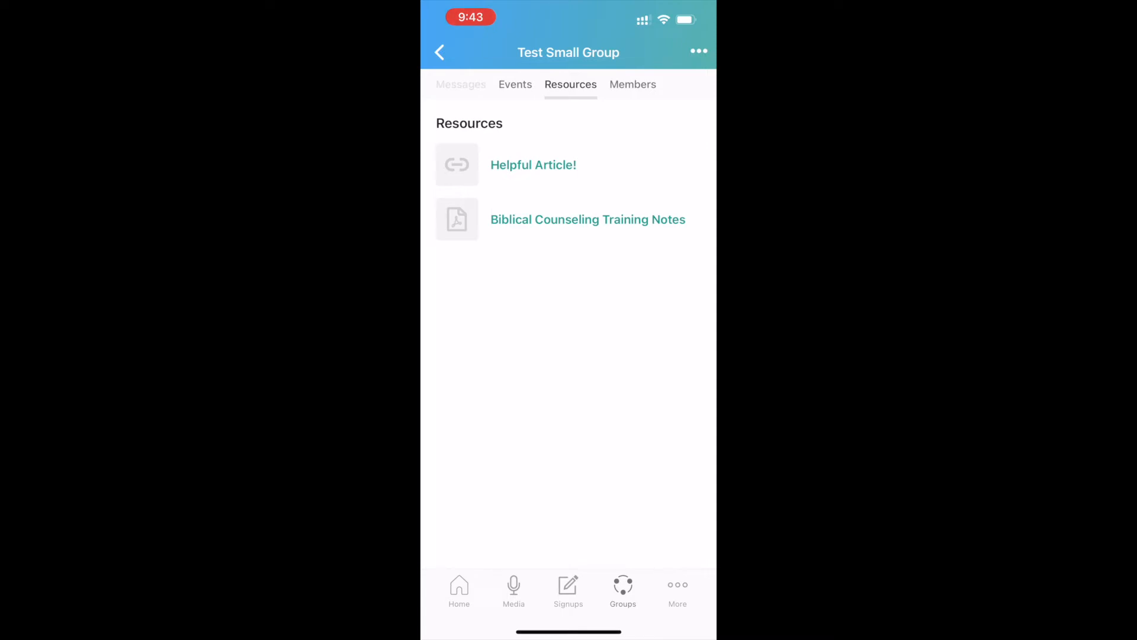
{"action": "left_click", "coordinate": [460, 84]}
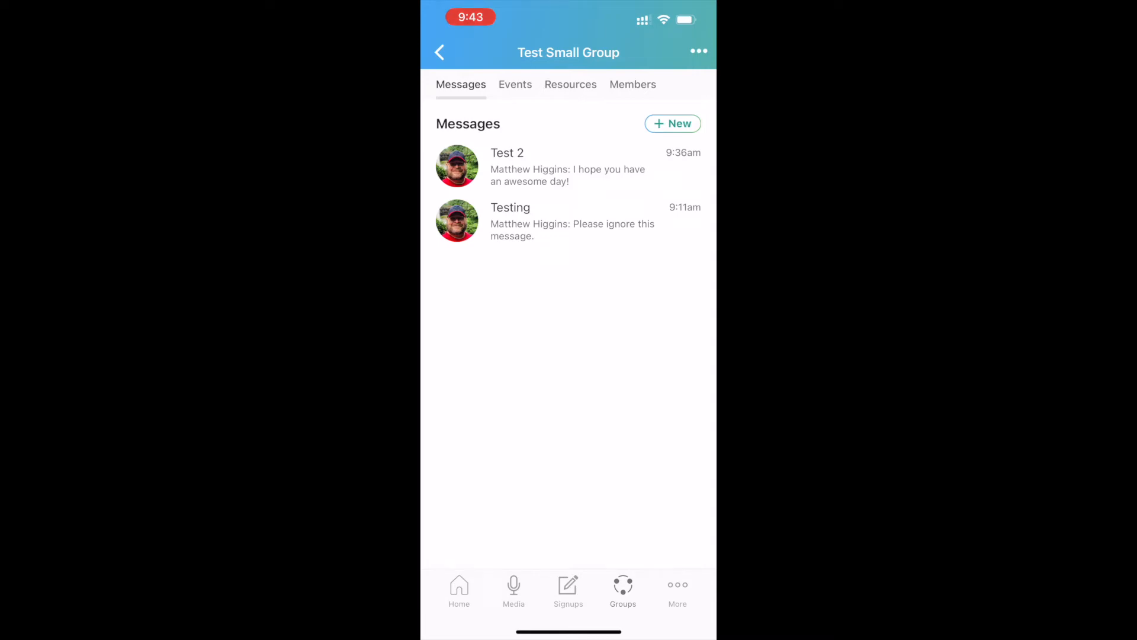
{"action": "left_click", "coordinate": [515, 84]}
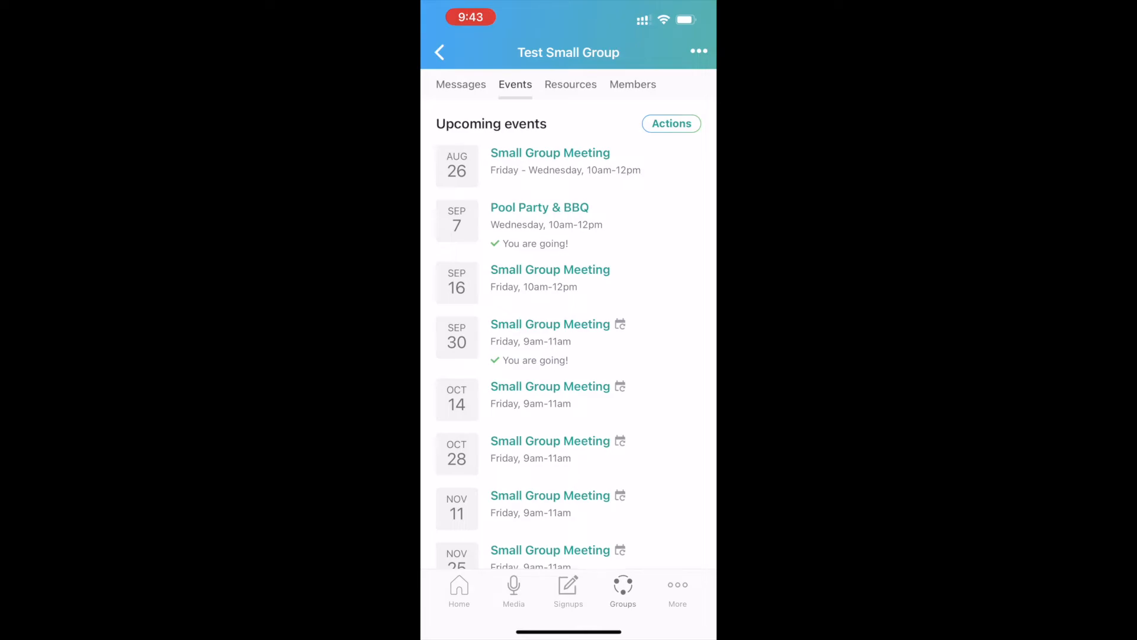
{"action": "left_click", "coordinate": [571, 84]}
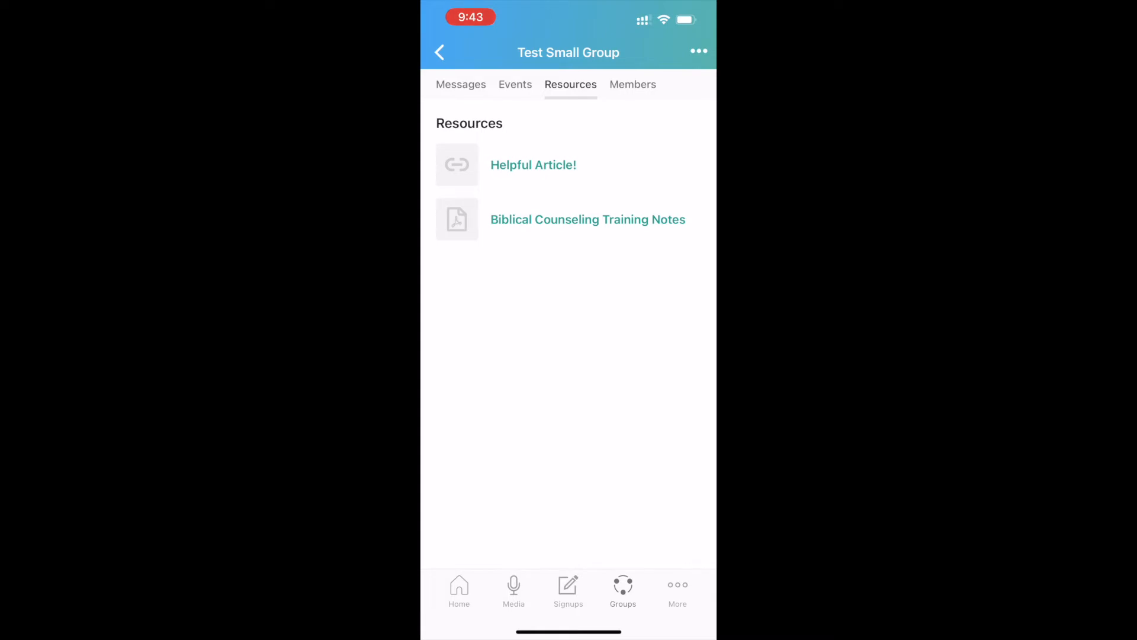
Show the Test Small Group's Members list with its five members.
{"action": "left_click", "coordinate": [632, 84]}
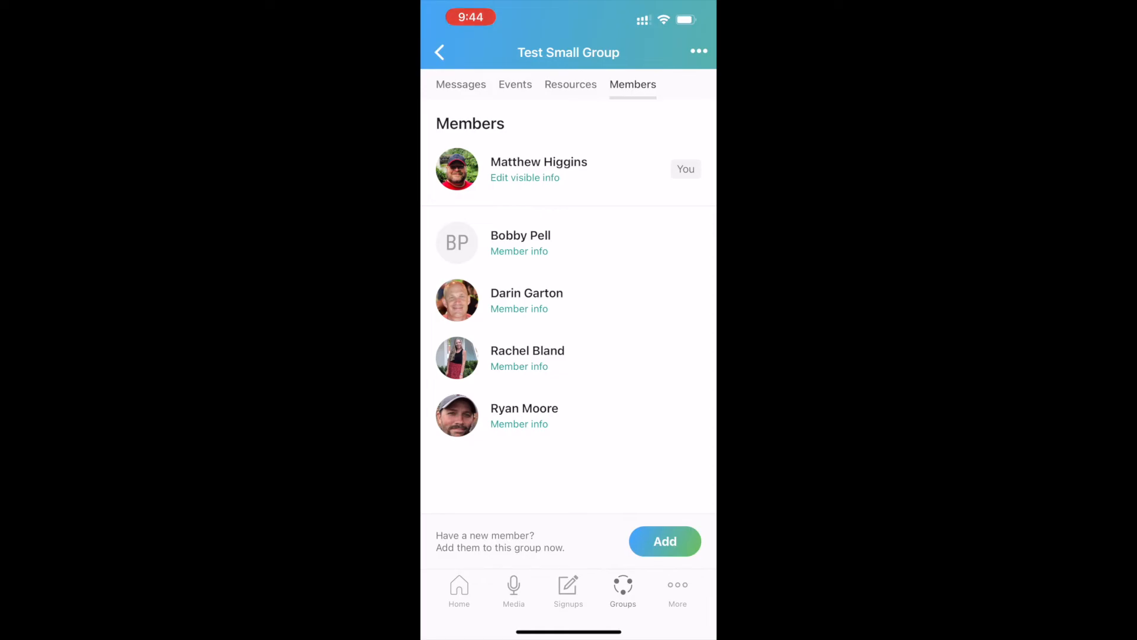
{"action": "left_click", "coordinate": [663, 541]}
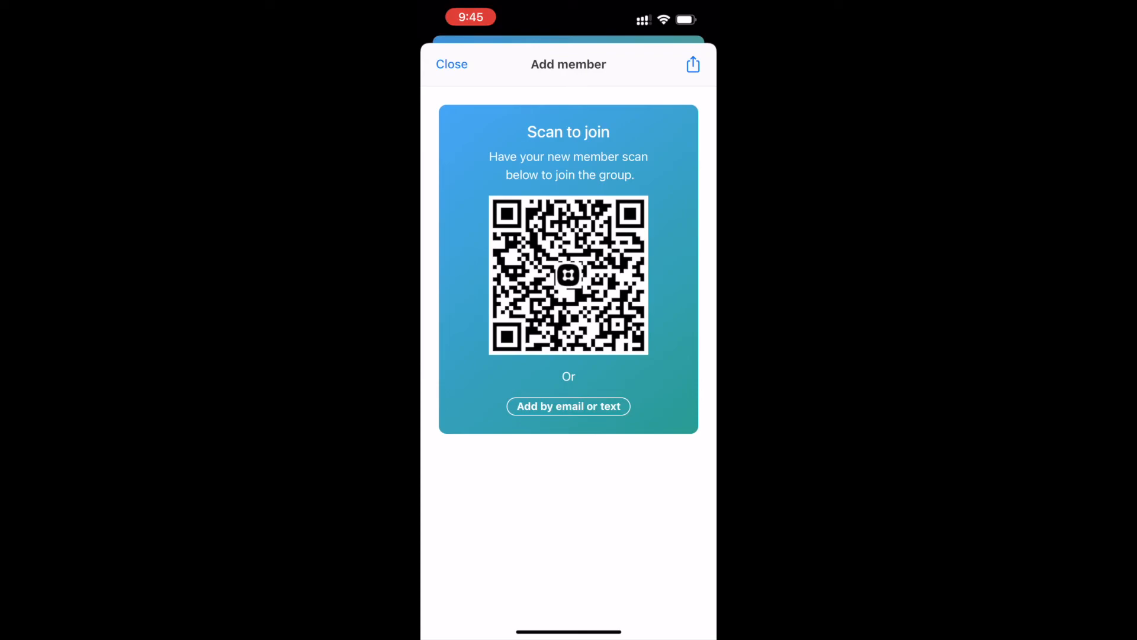
{"action": "left_click", "coordinate": [567, 407]}
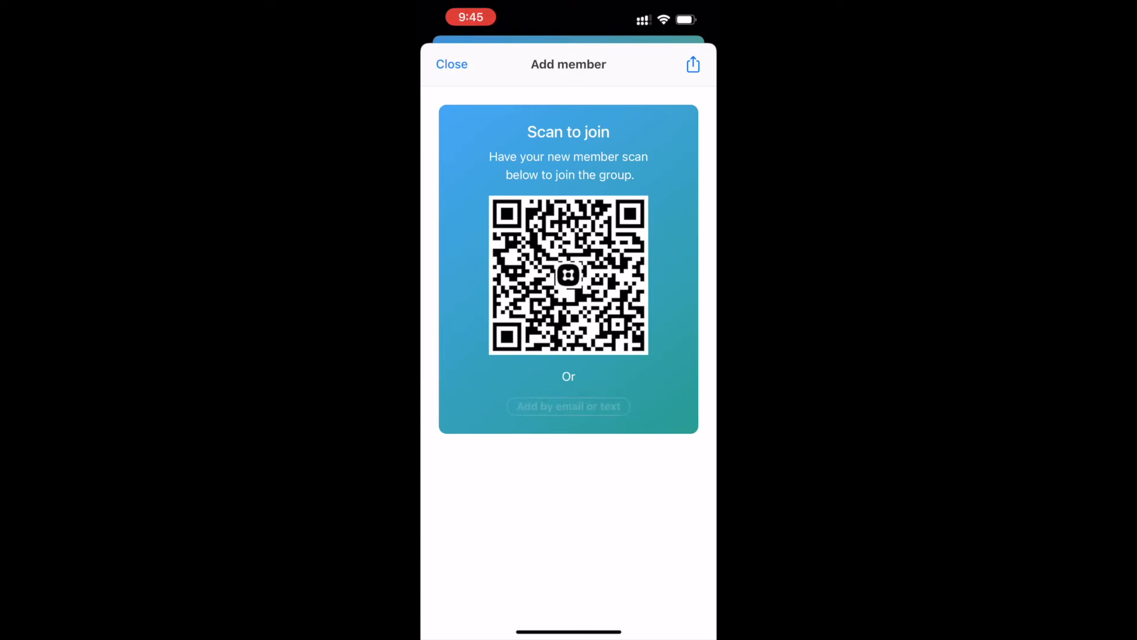
{"action": "left_click", "coordinate": [692, 64]}
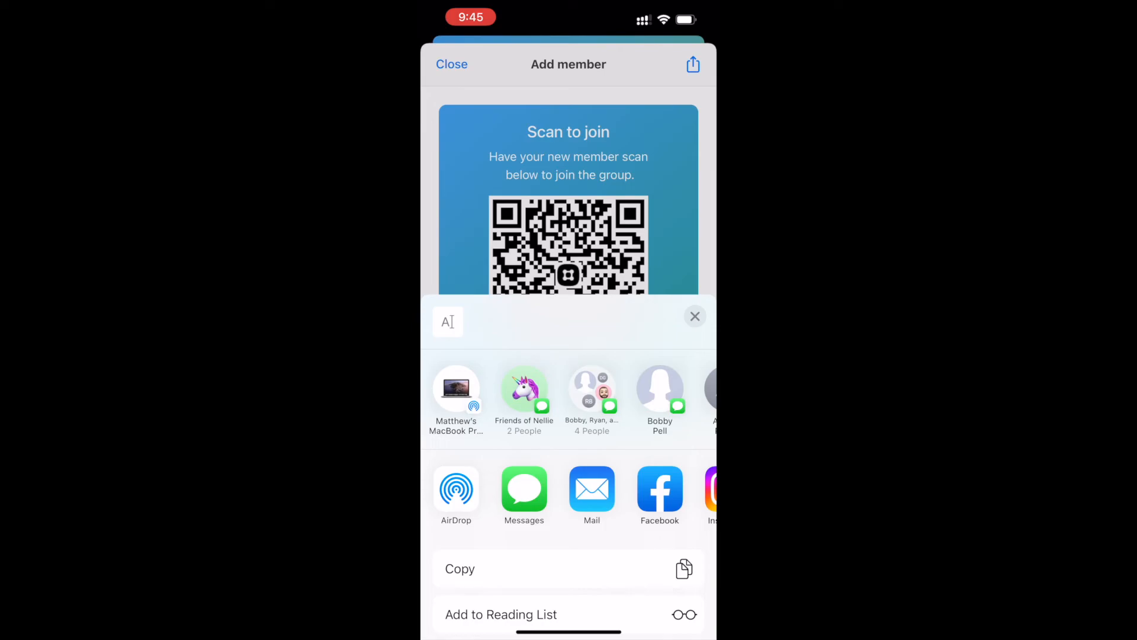
{"action": "left_click", "coordinate": [694, 316]}
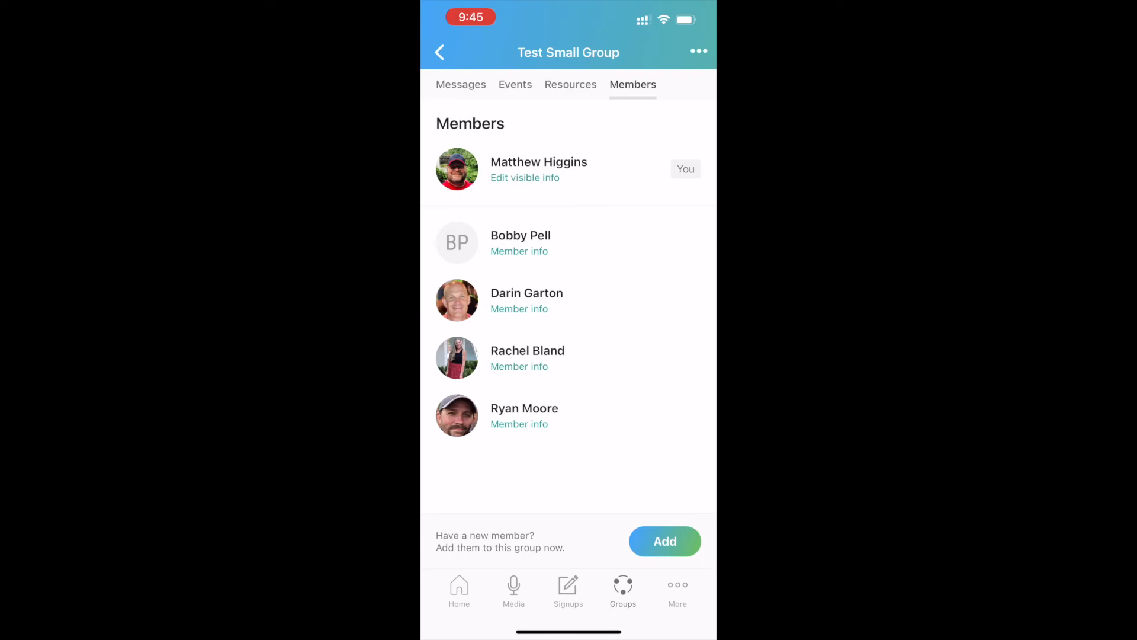
Cycle once more through the group's Messages, Events, Resources and Members sections.
{"action": "left_click", "coordinate": [461, 84]}
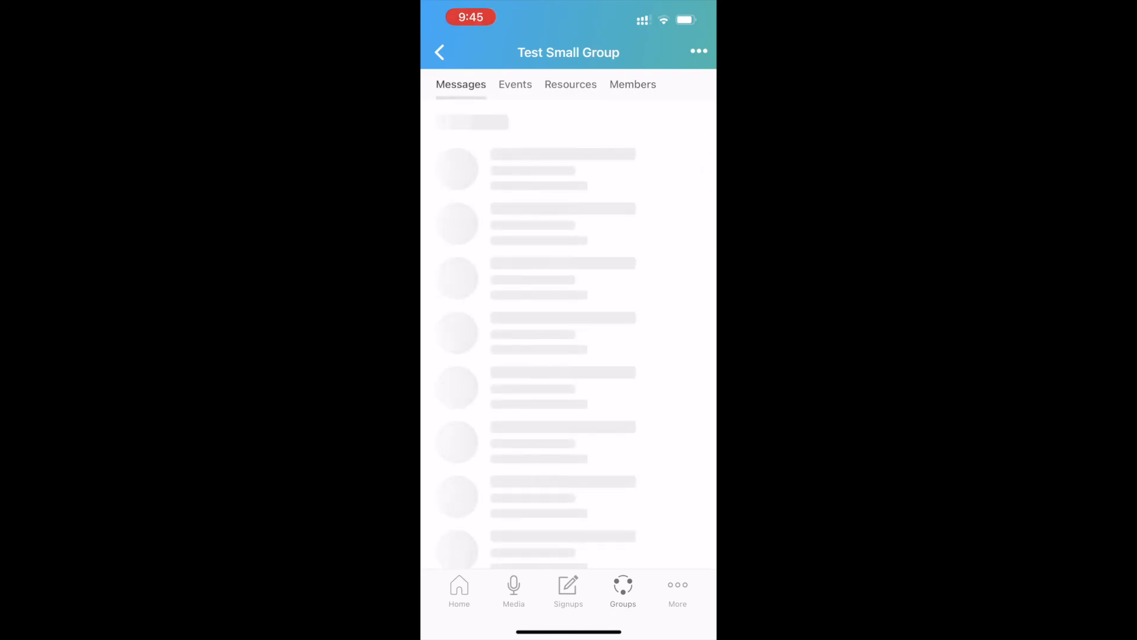
{"action": "left_click", "coordinate": [515, 84]}
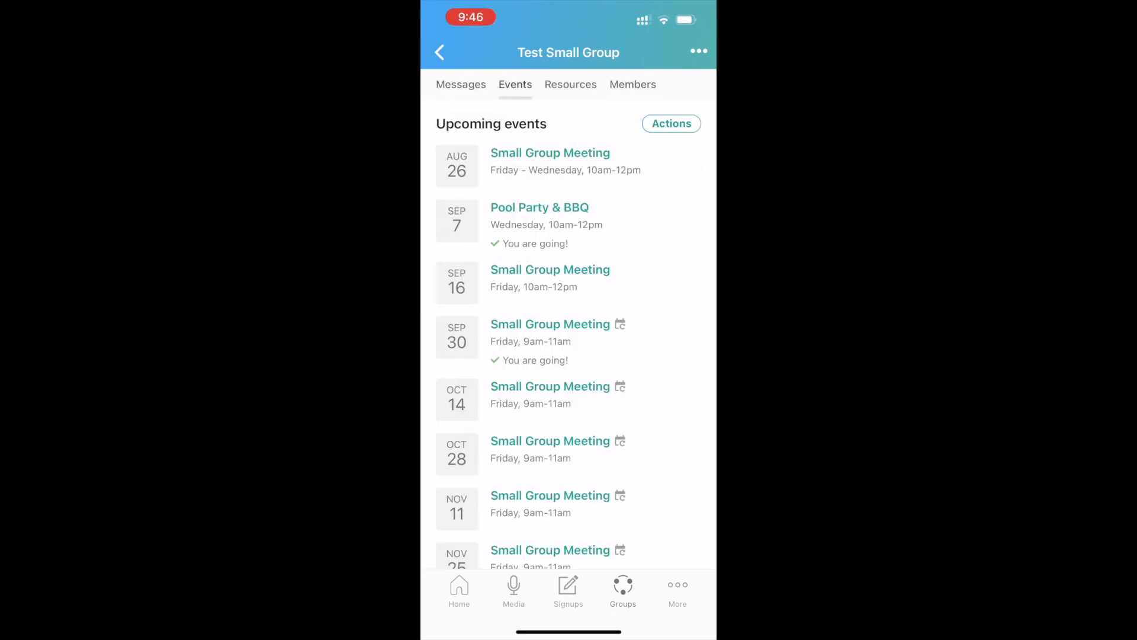
{"action": "left_click", "coordinate": [461, 84]}
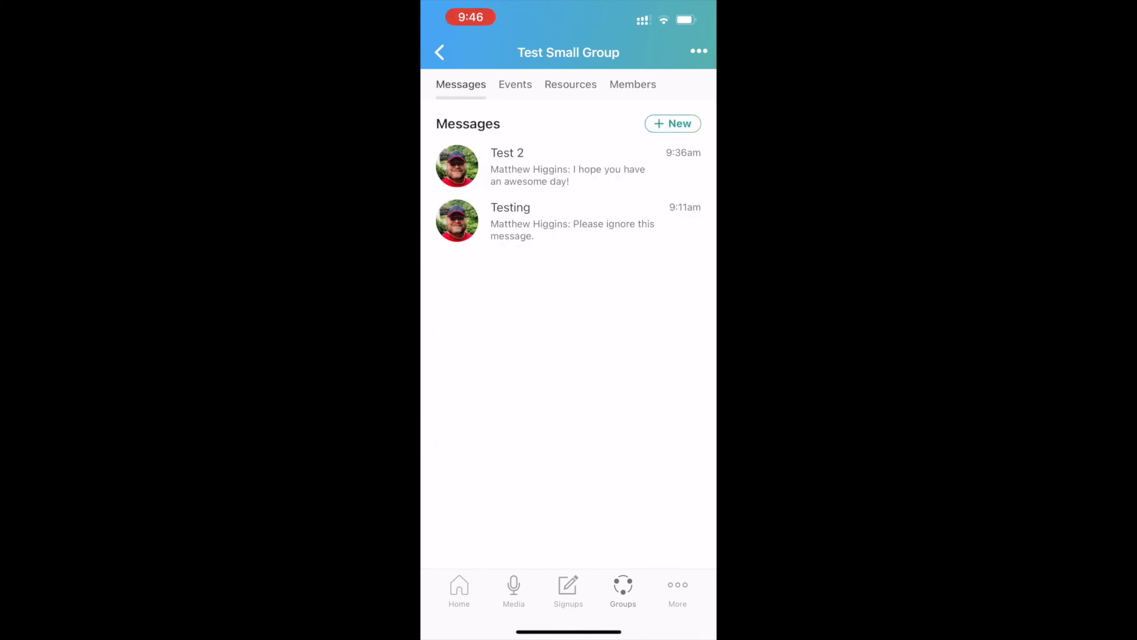
{"action": "left_click", "coordinate": [515, 84]}
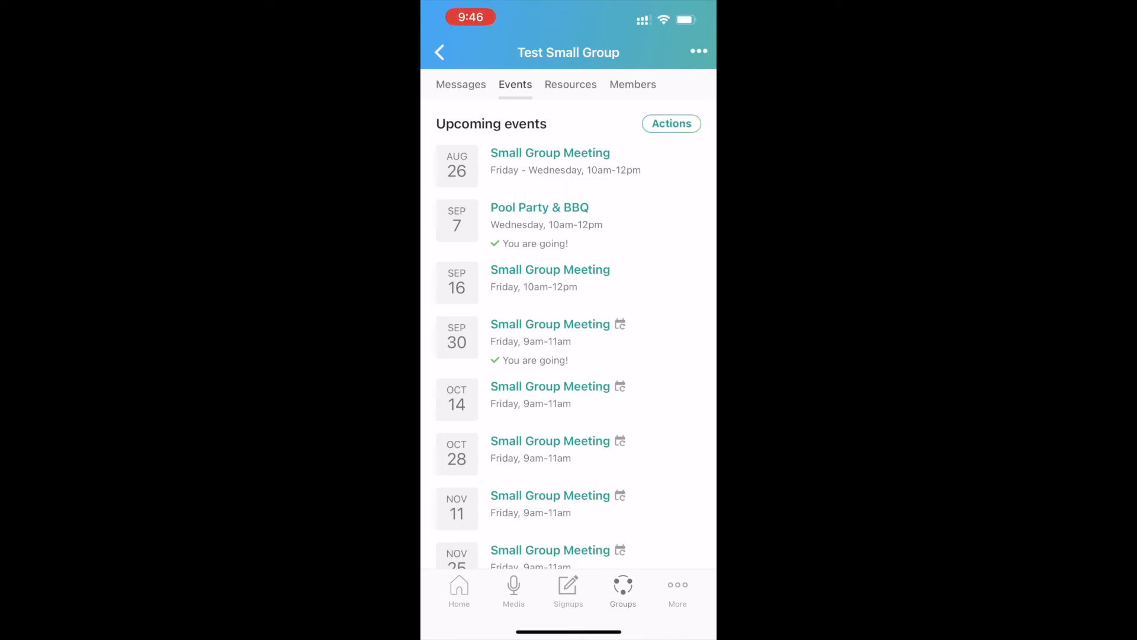
{"action": "left_click", "coordinate": [571, 84]}
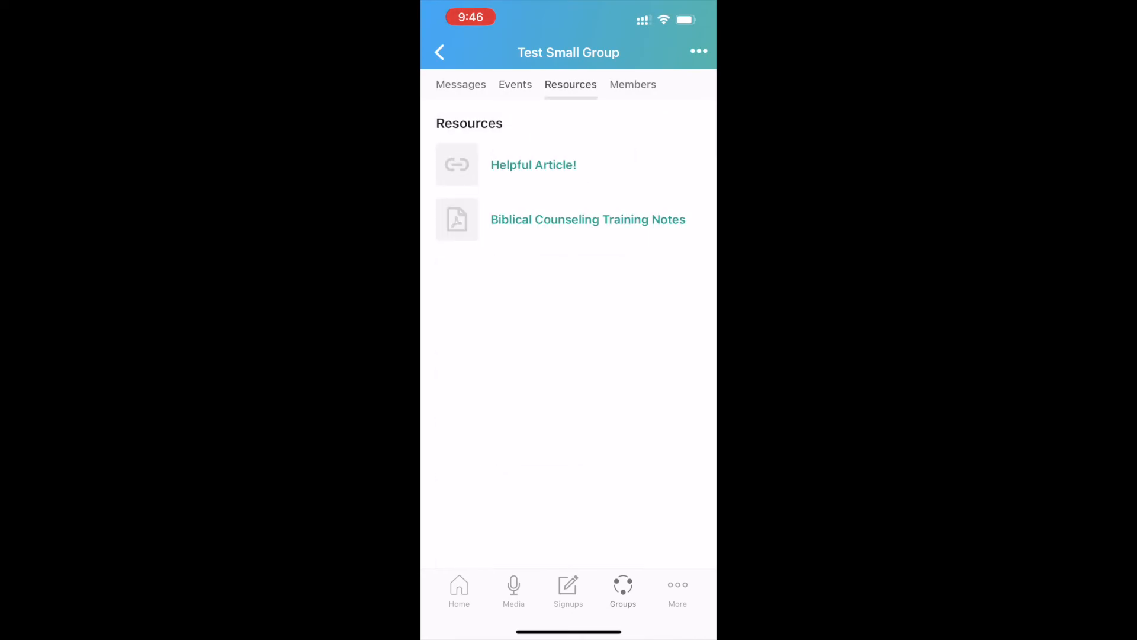
{"action": "left_click", "coordinate": [632, 84]}
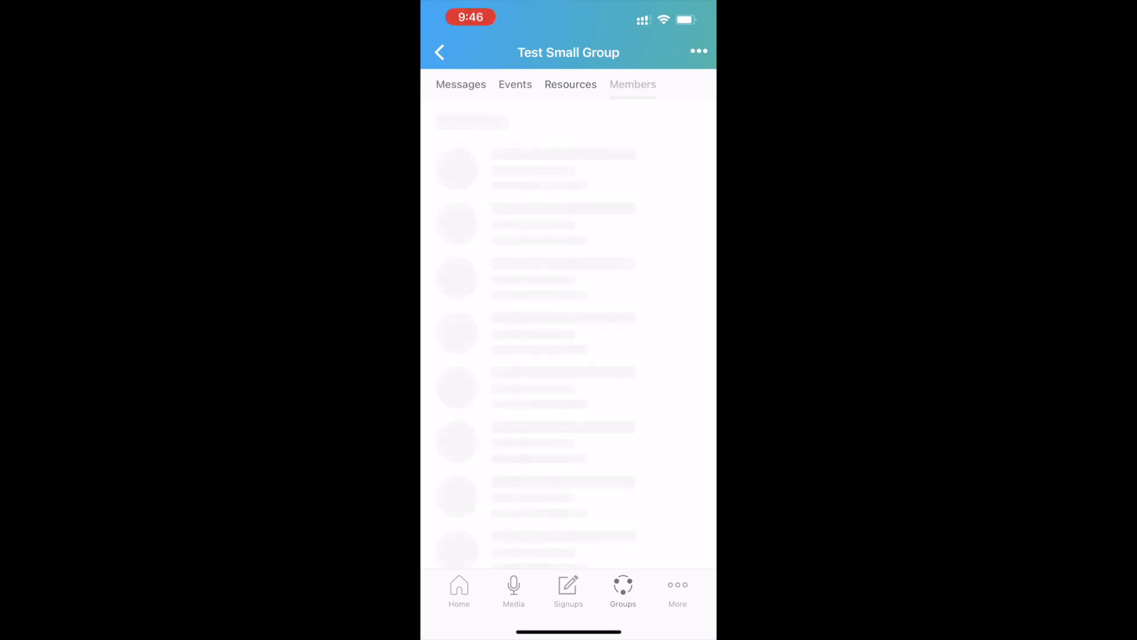
{"action": "left_click", "coordinate": [632, 84]}
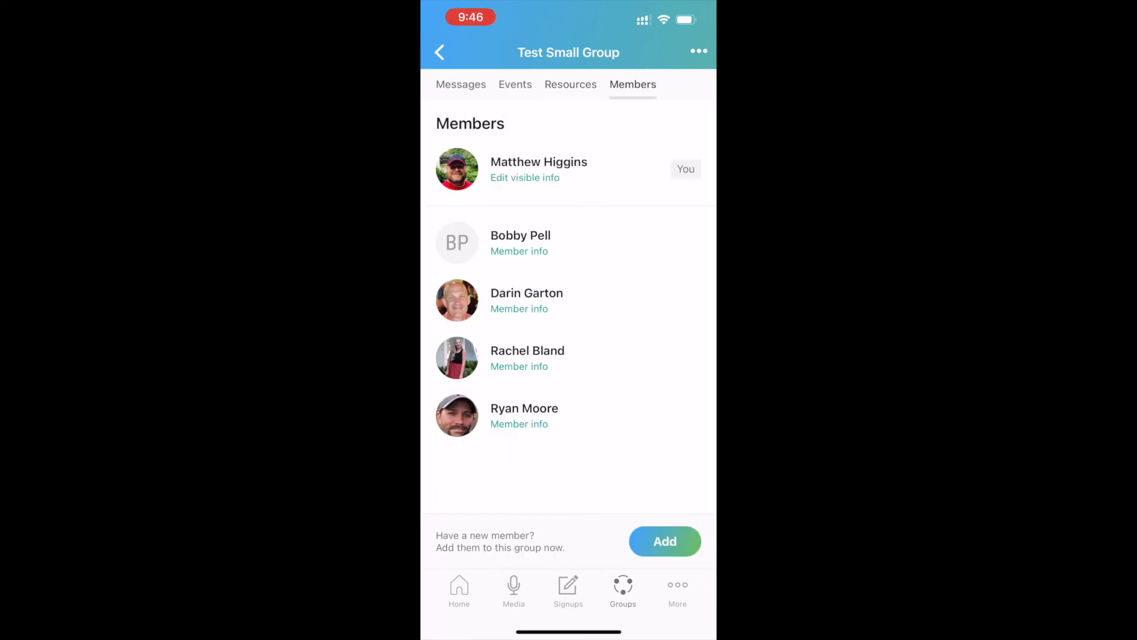
Return to the Groups overview showing the three joined groups.
{"action": "left_click", "coordinate": [440, 53]}
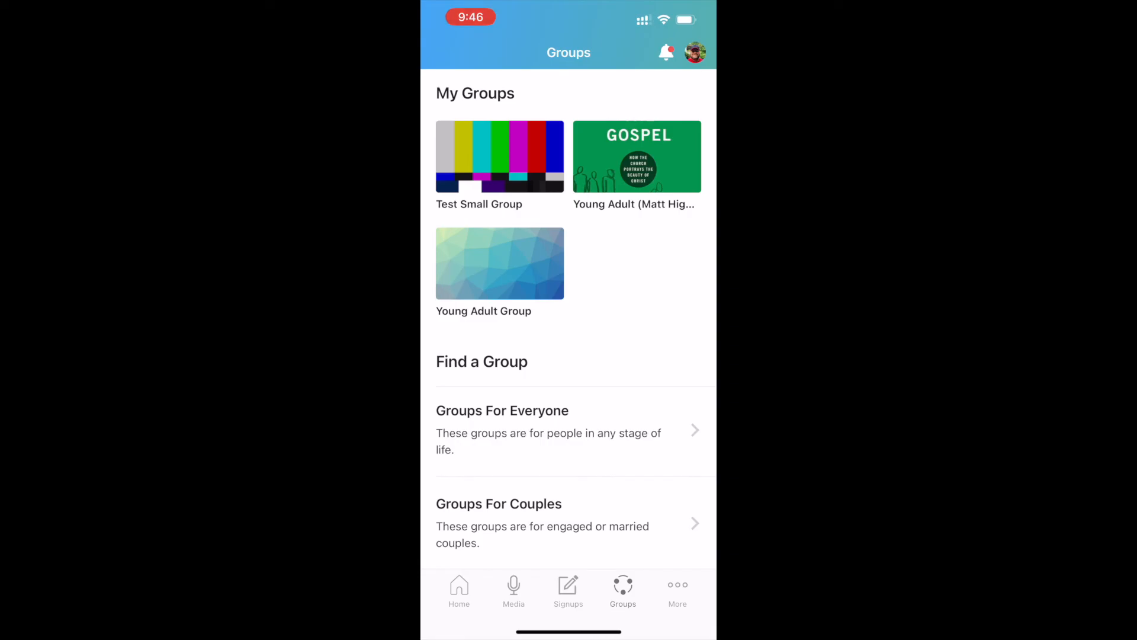
Browse the church Home screen, the Media section and the Signups section.
{"action": "left_click", "coordinate": [459, 589]}
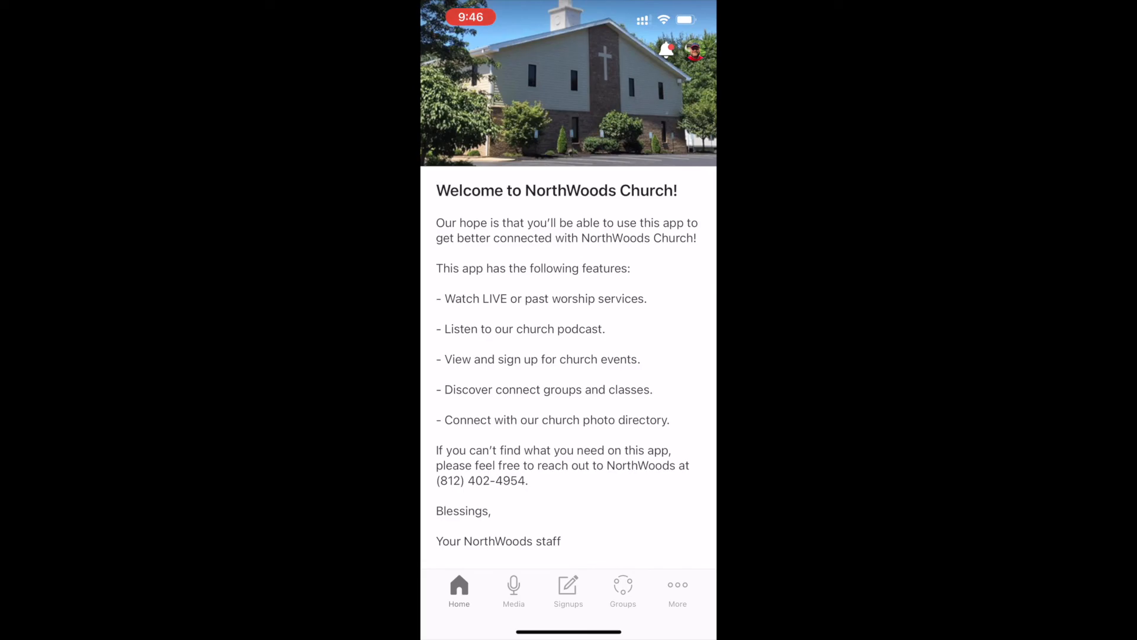
{"action": "left_click", "coordinate": [513, 590]}
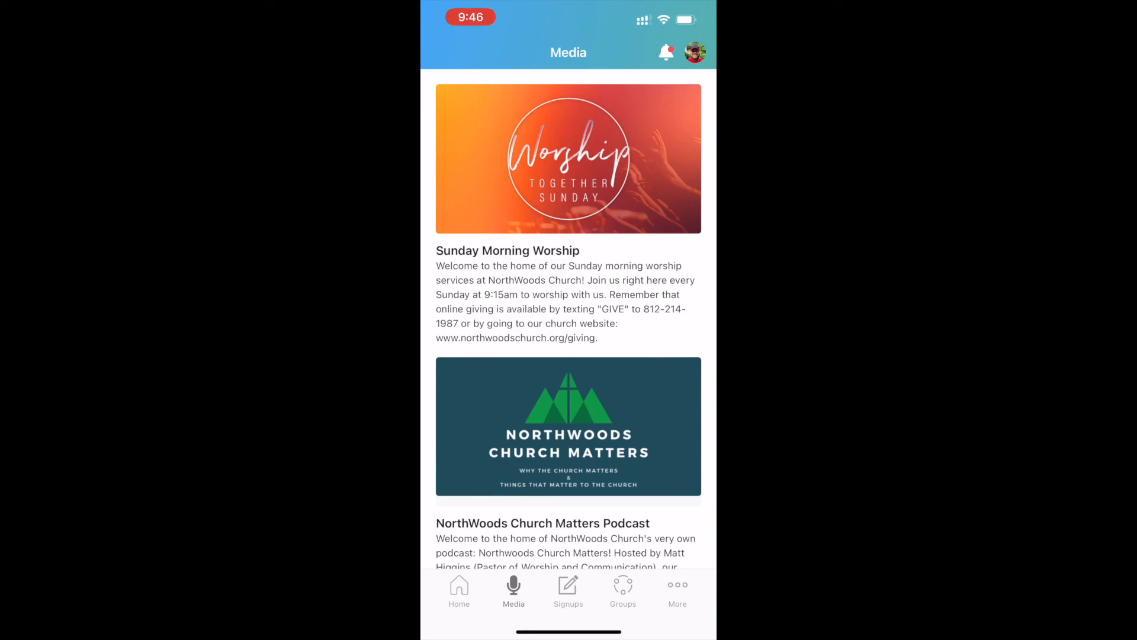
{"action": "scroll", "scroll_direction": "down", "scroll_amount": 3}
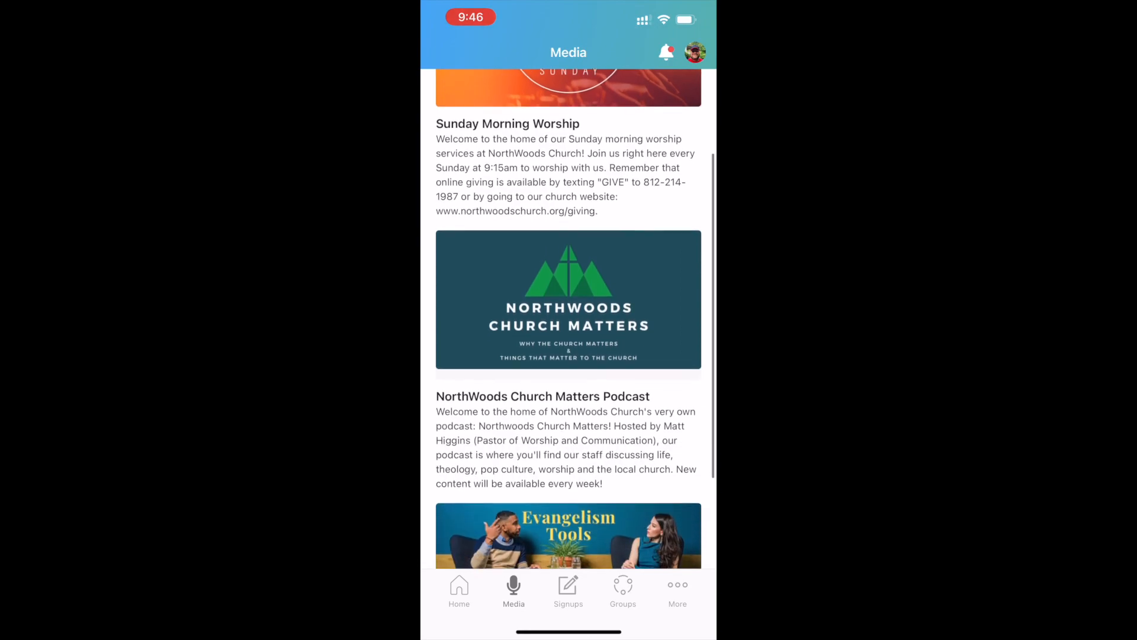
{"action": "scroll", "scroll_direction": "down", "scroll_amount": 3}
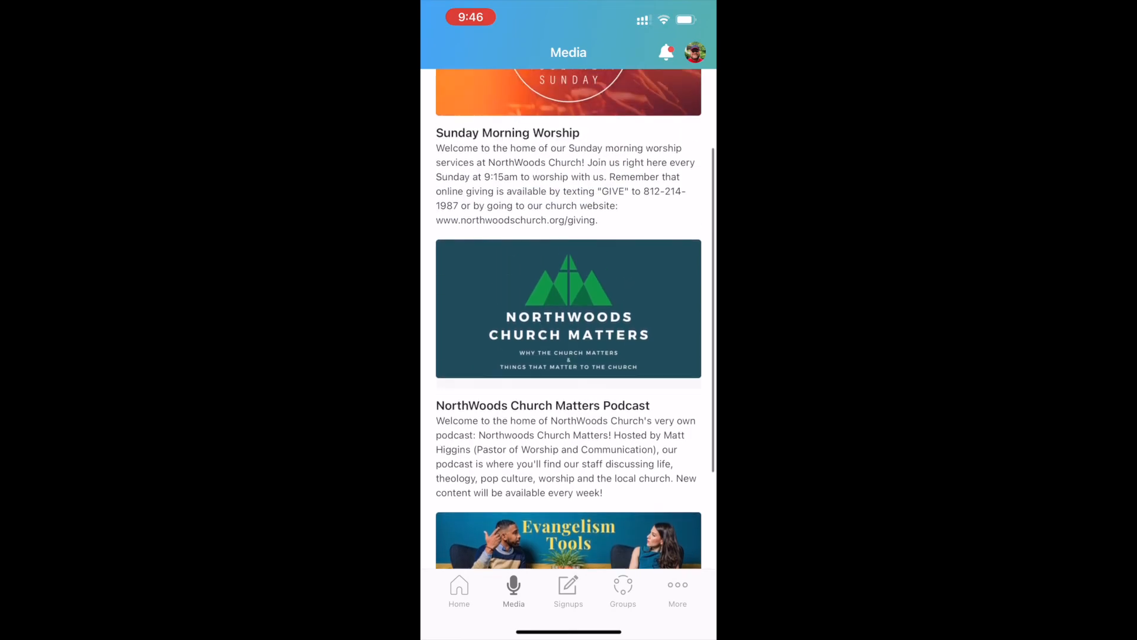
{"action": "left_click", "coordinate": [568, 588]}
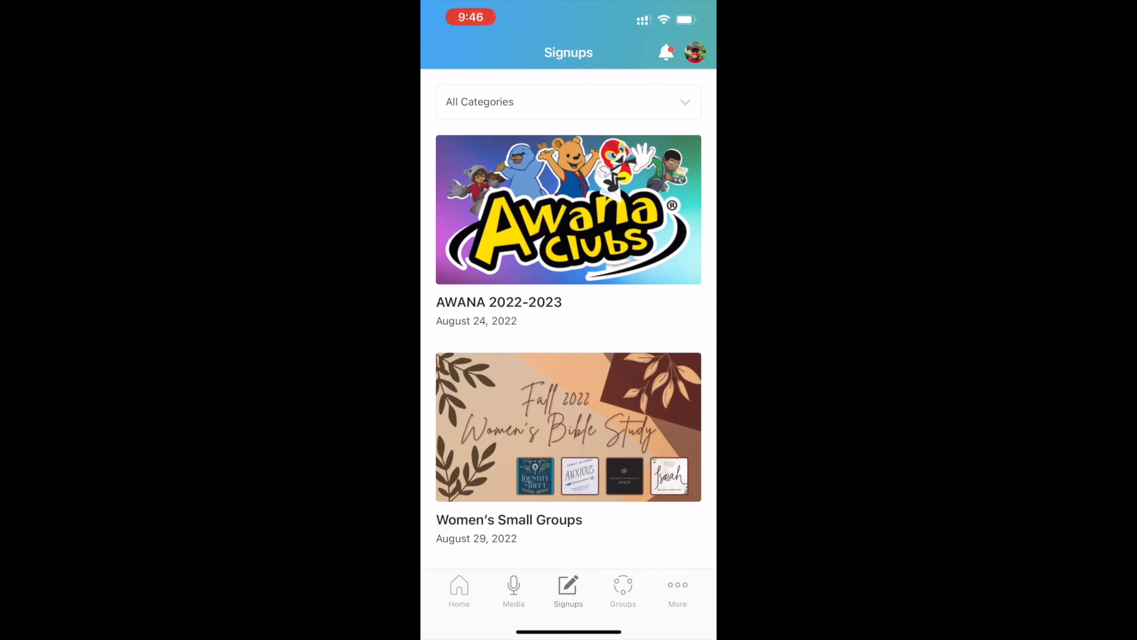
Go to the church Directory from the More menu.
{"action": "left_click", "coordinate": [676, 588]}
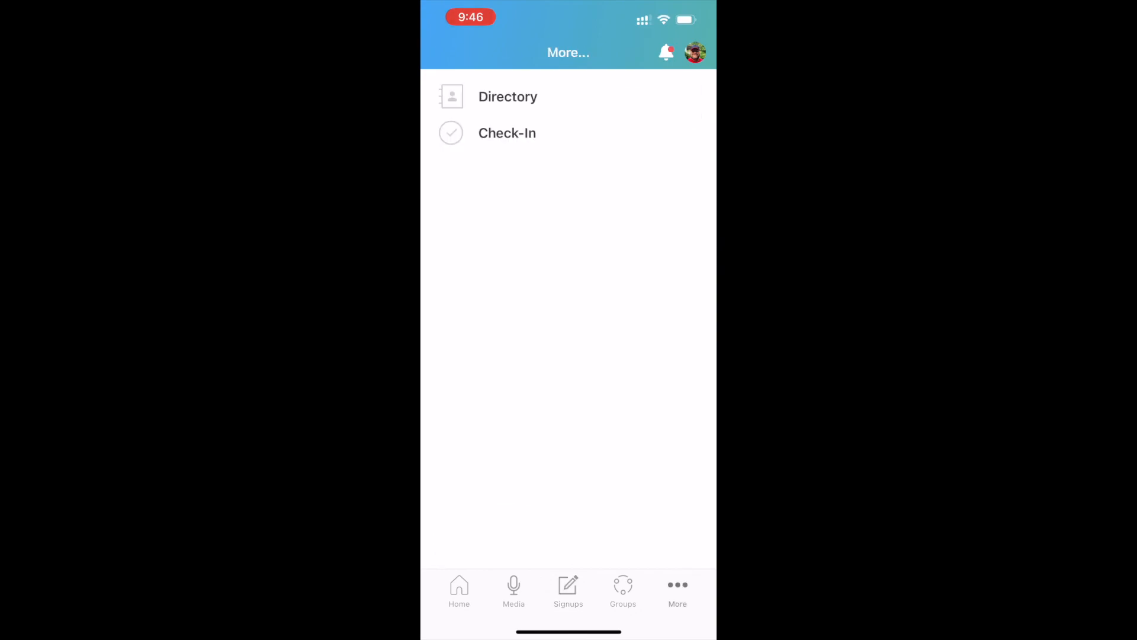
{"action": "left_click", "coordinate": [508, 96]}
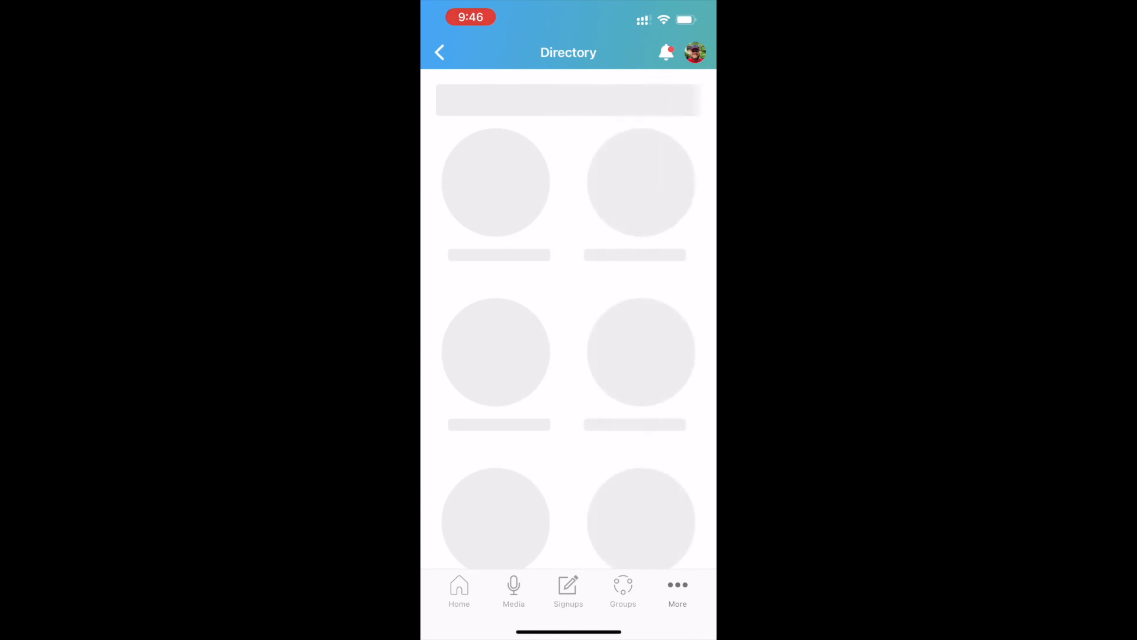